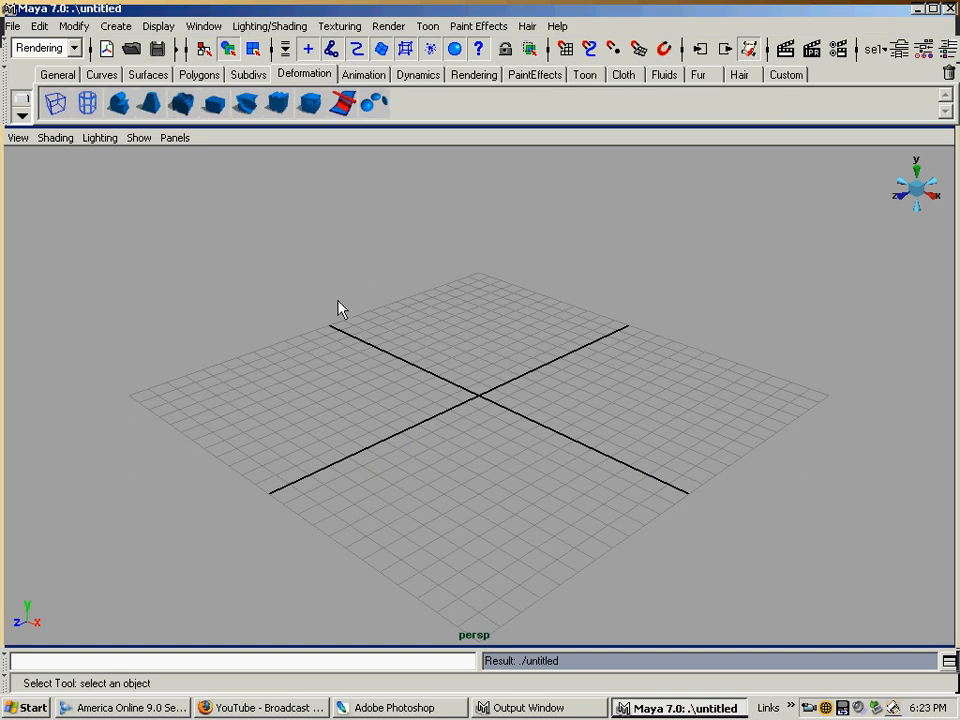
mouse_move(323, 312)
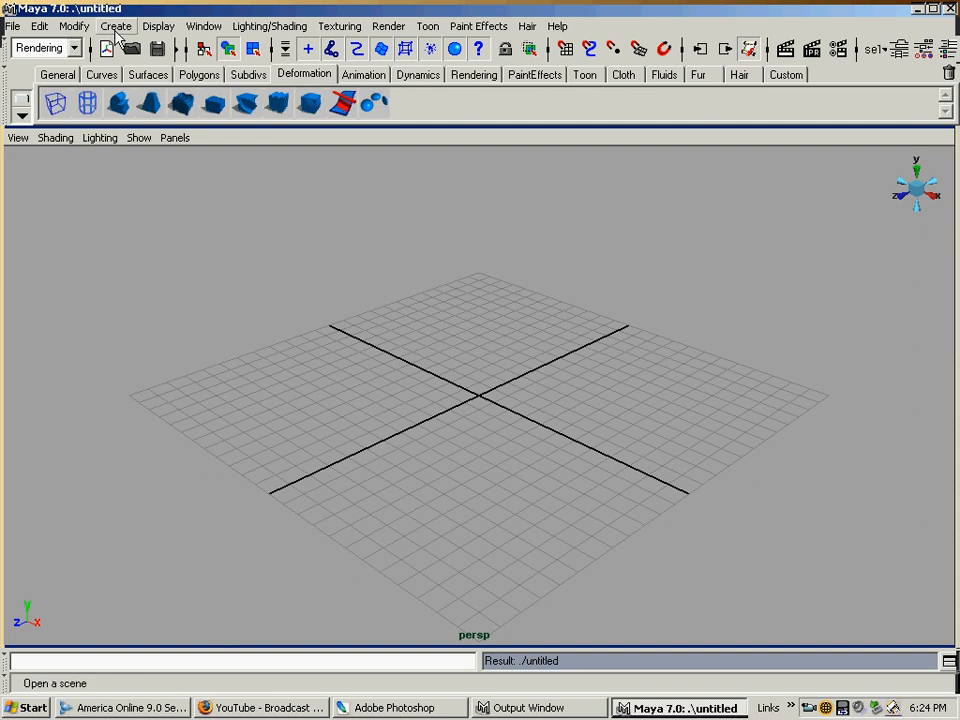
Create a polygon plane, pPlane1, using the default Plane options
click(119, 25)
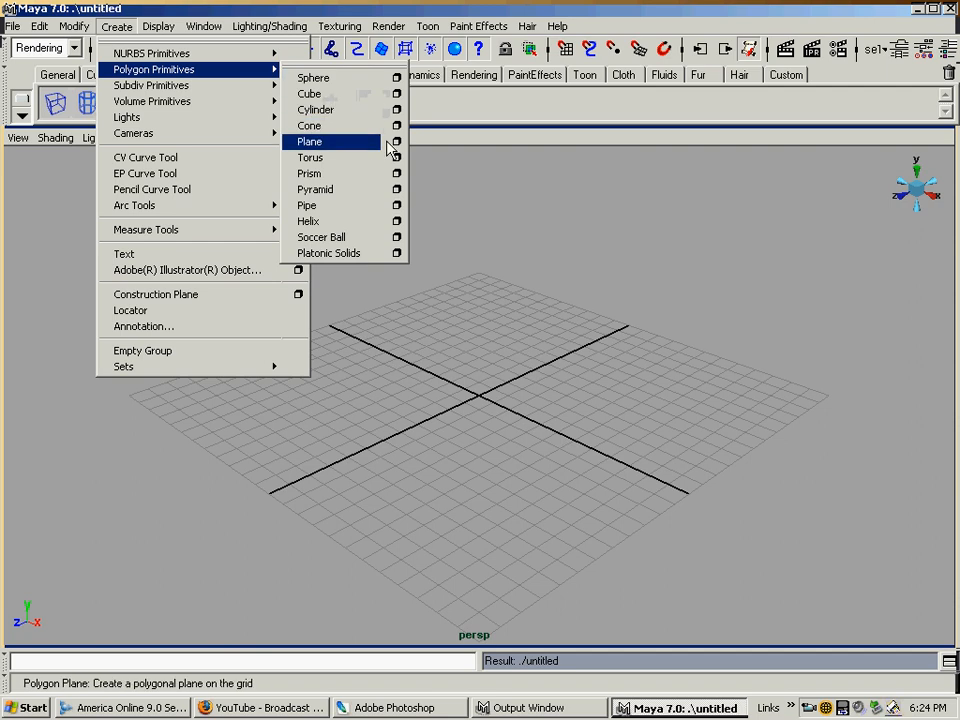
click(397, 141)
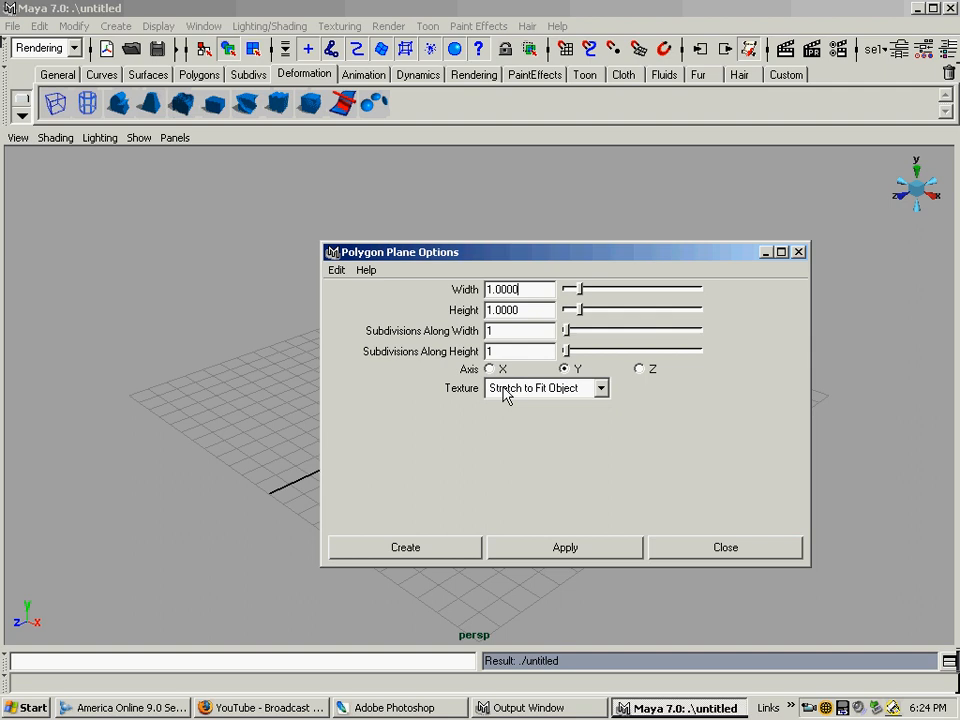
click(405, 547)
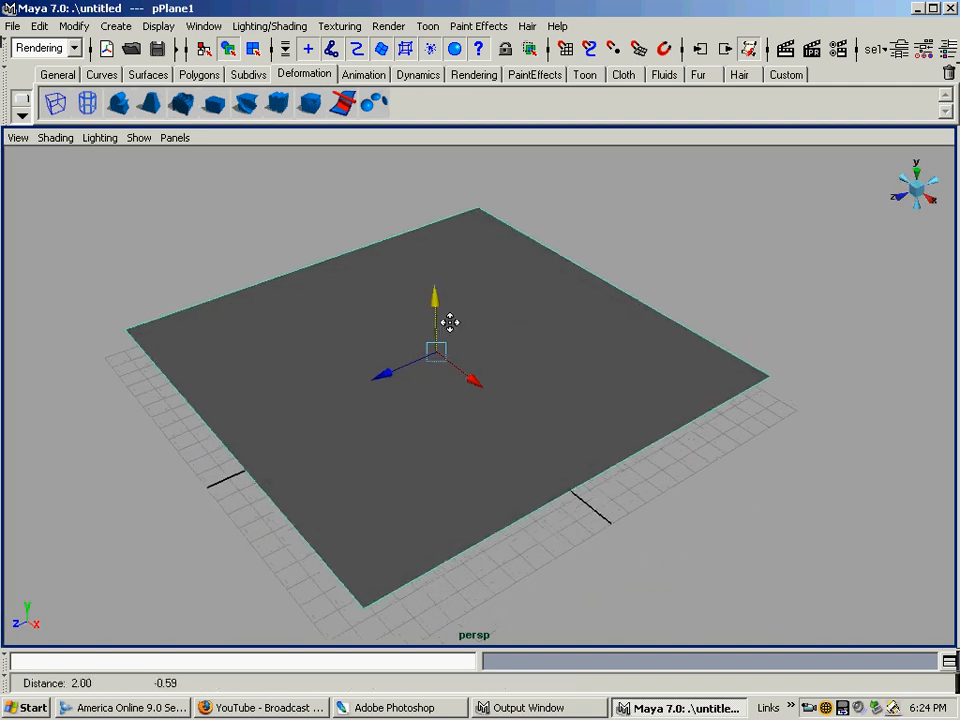
Assign a new Lambert material to pPlane1 and rename it Alpha_Texture
right_click(450, 350)
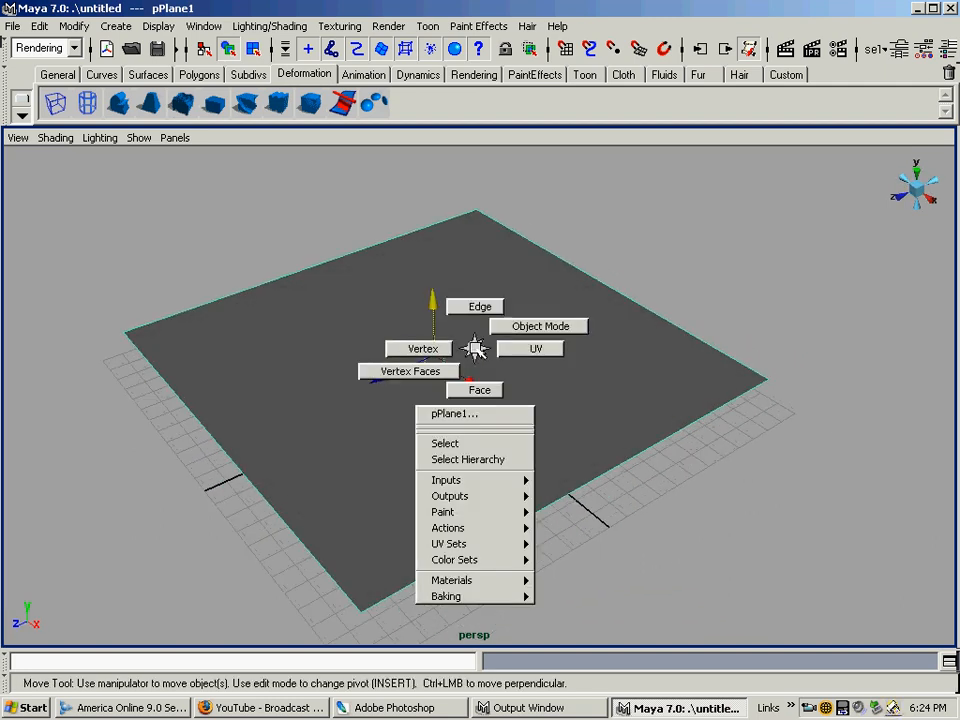
mouse_move(451, 580)
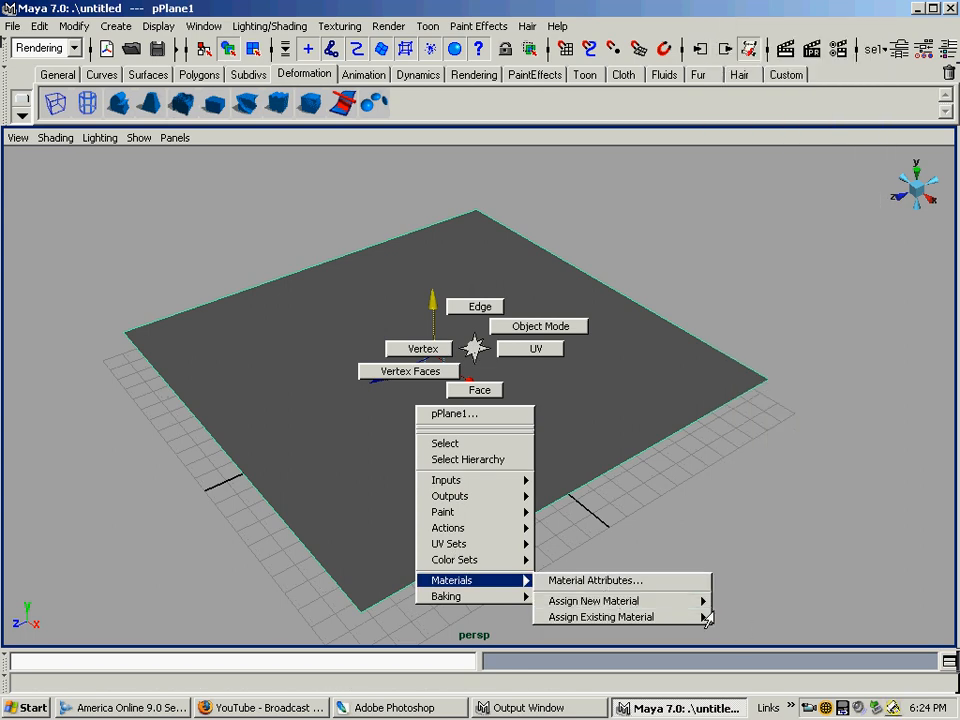
click(595, 600)
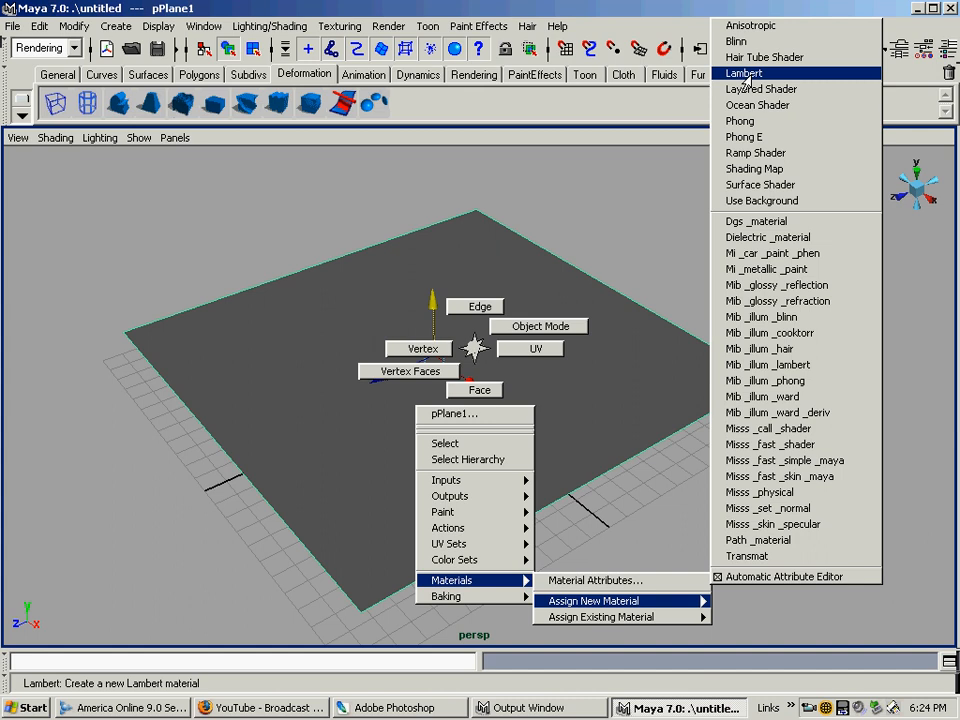
click(752, 72)
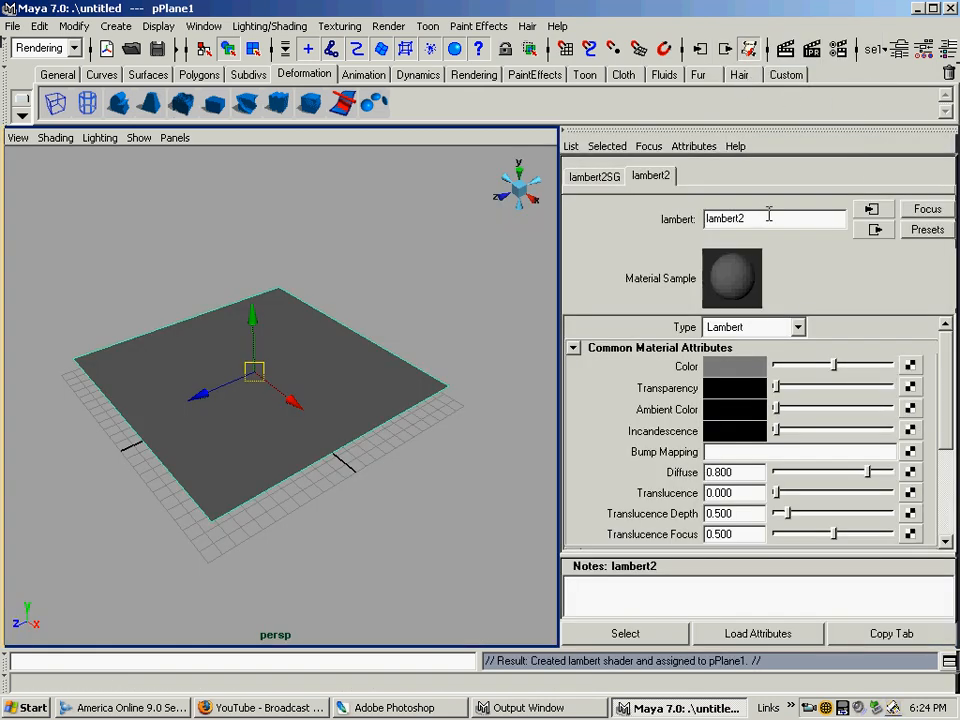
text(Alpha_Texture)
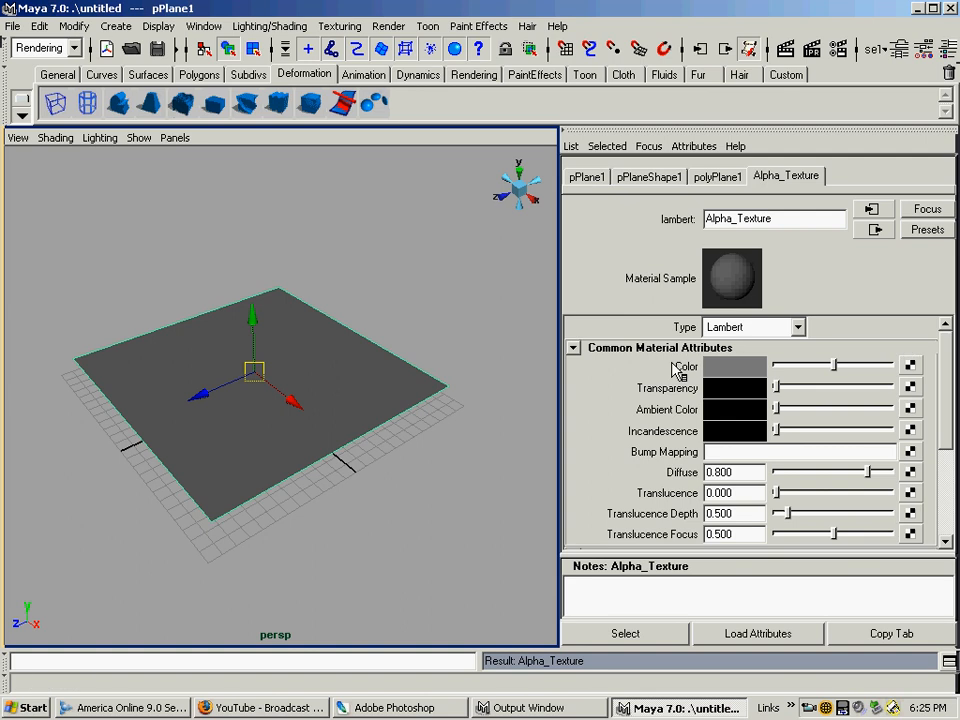
mouse_move(679, 373)
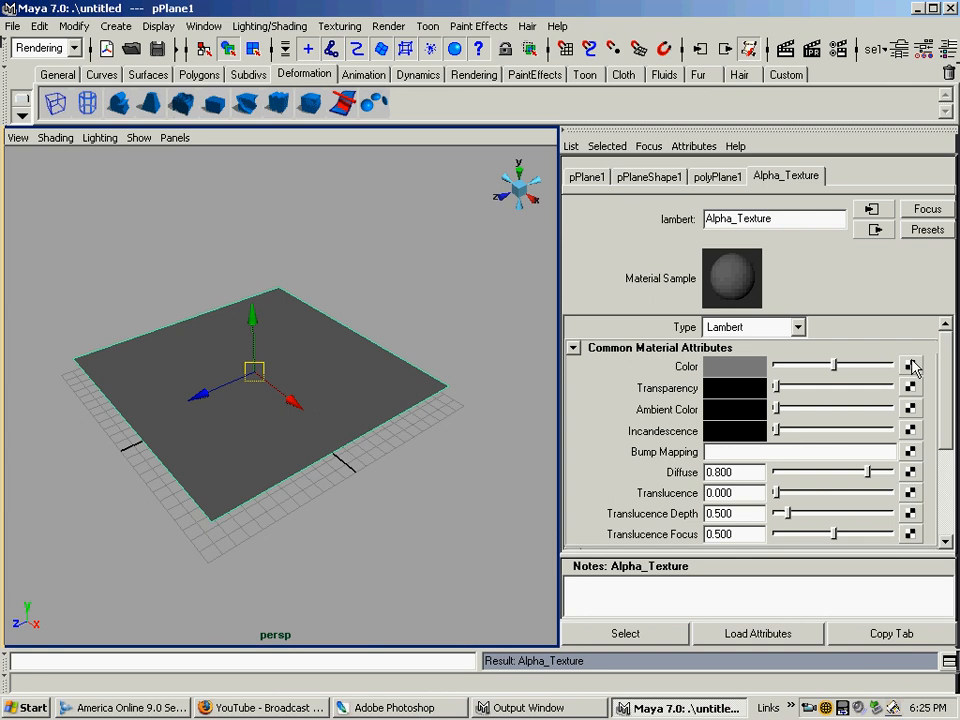
mouse_move(927, 377)
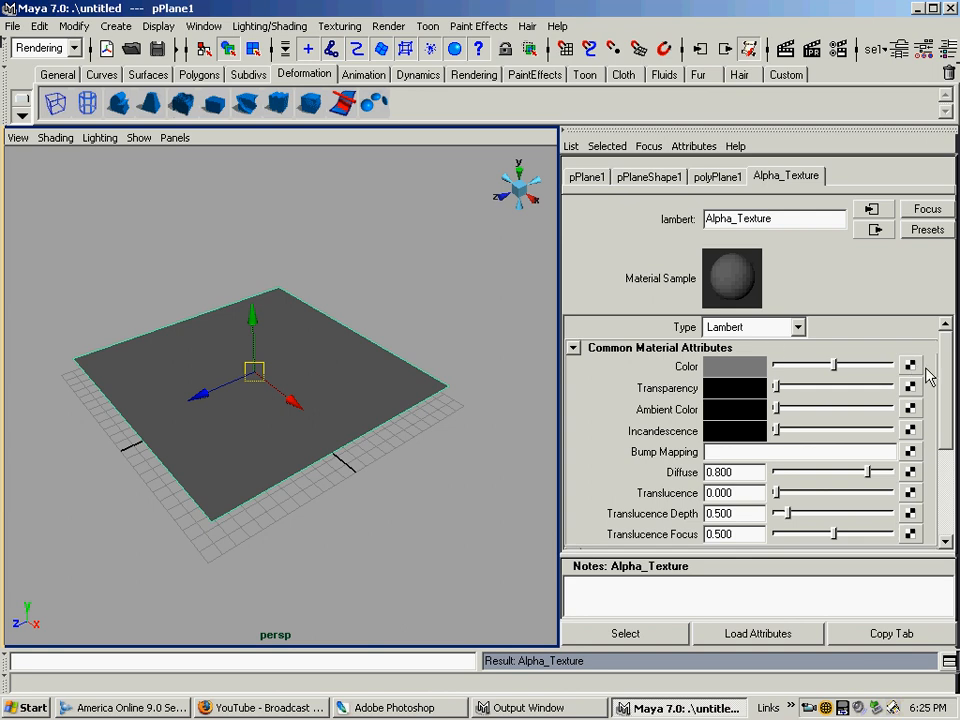
Map a 2D File texture node, file1, to Alpha_Texture's Color attribute
click(910, 365)
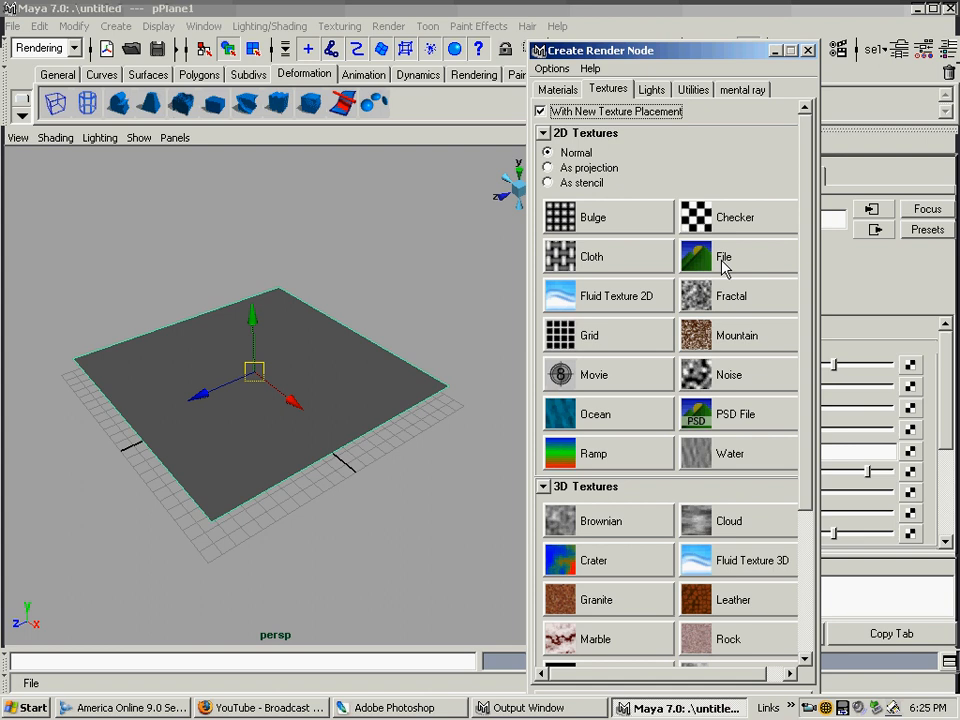
mouse_move(720, 262)
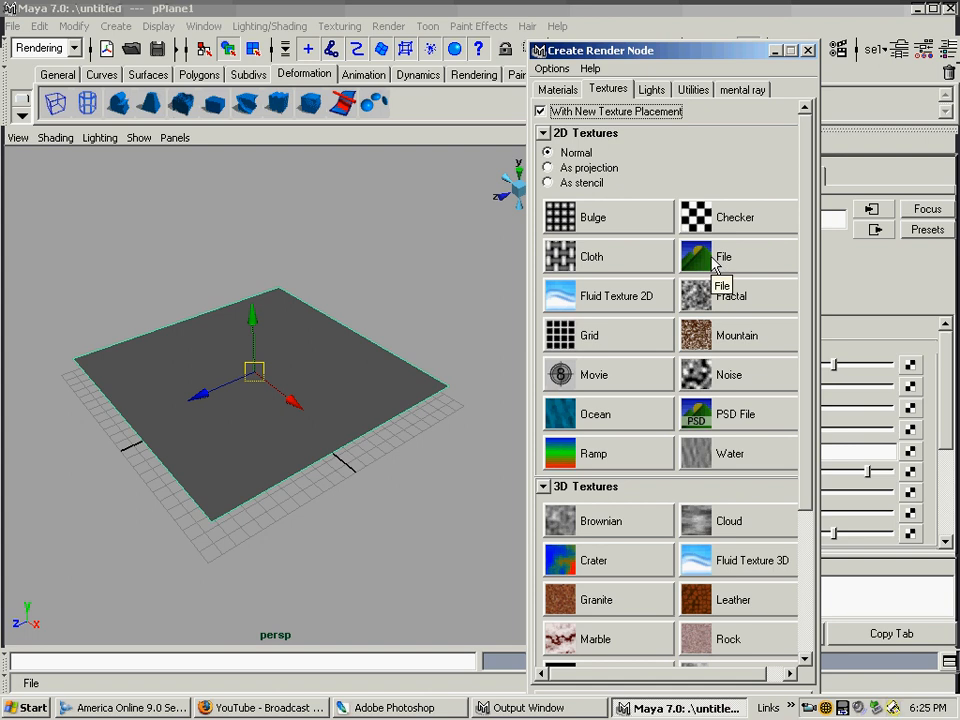
mouse_move(715, 268)
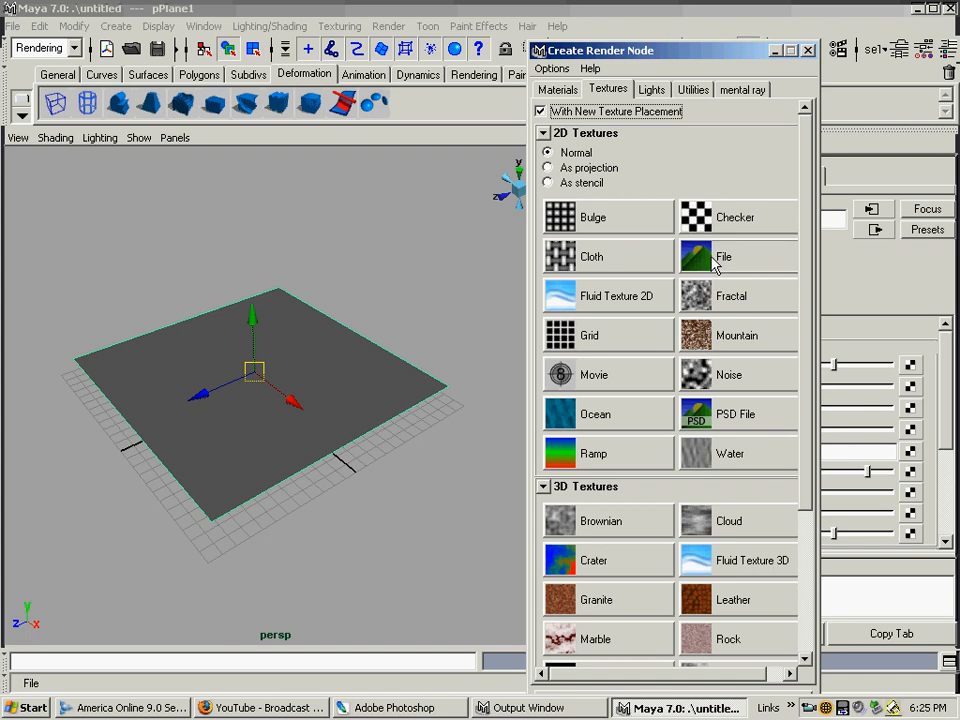
click(723, 256)
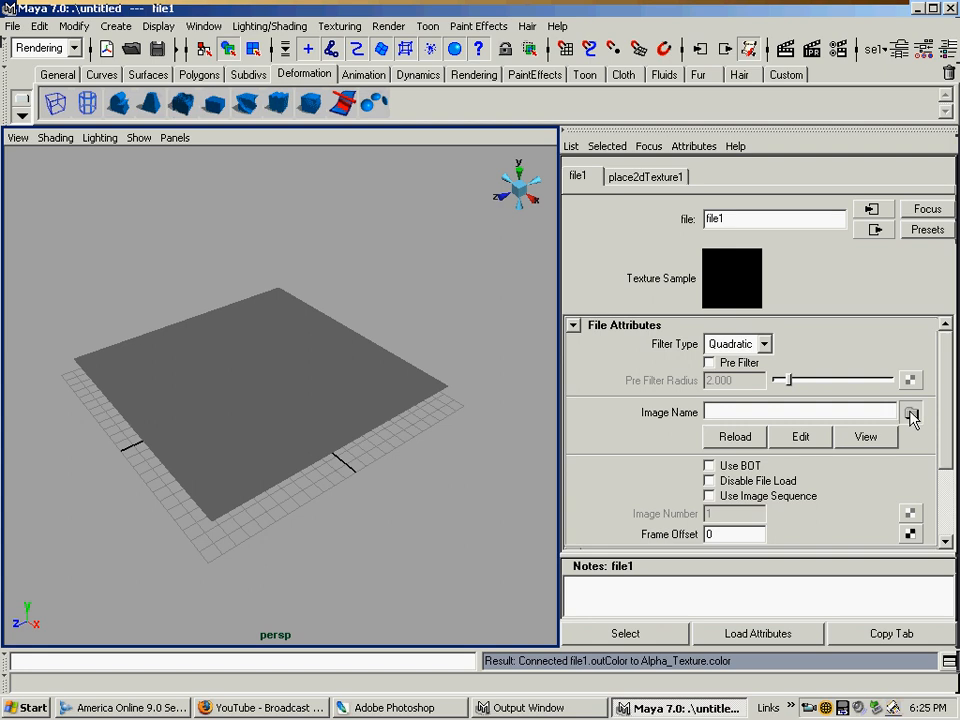
Load the logo image from the Desktop into file1 so the plane shows LucidDesigns
click(914, 411)
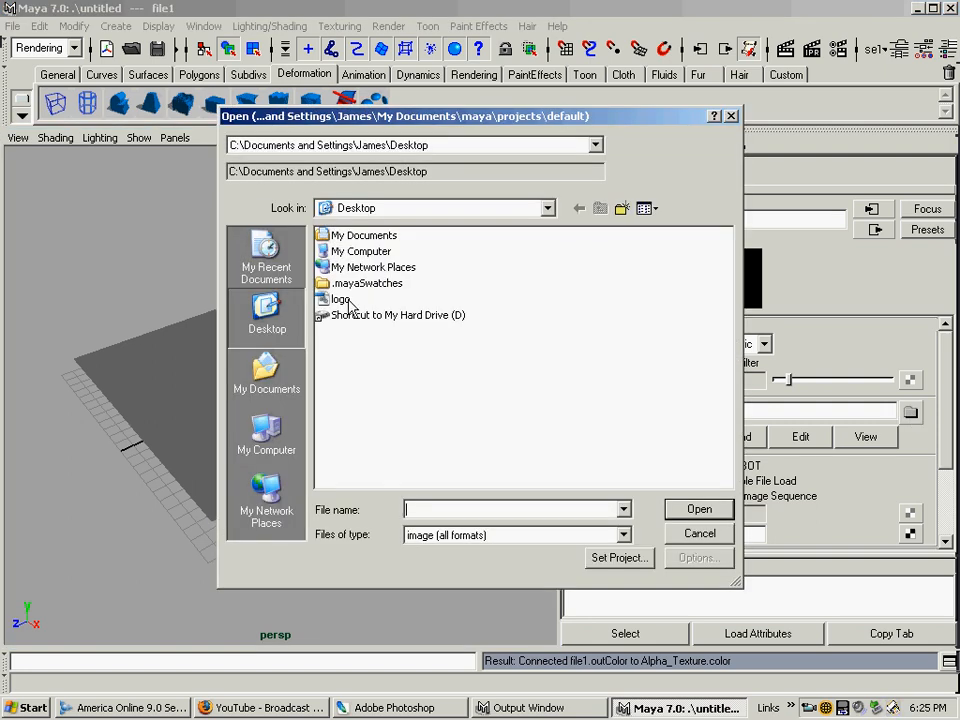
click(340, 298)
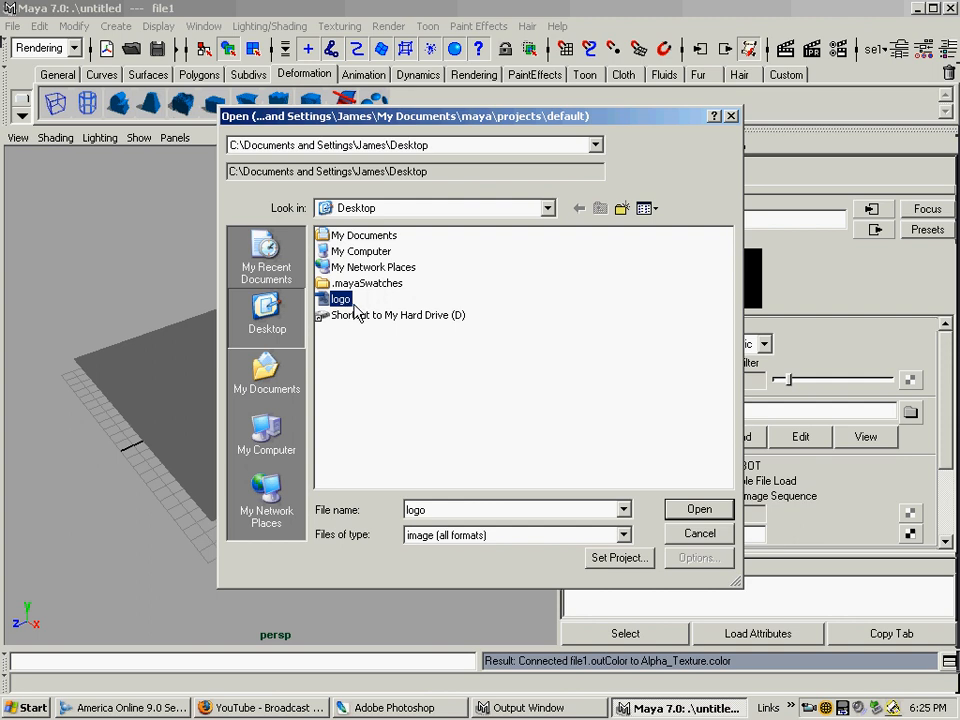
mouse_move(367, 315)
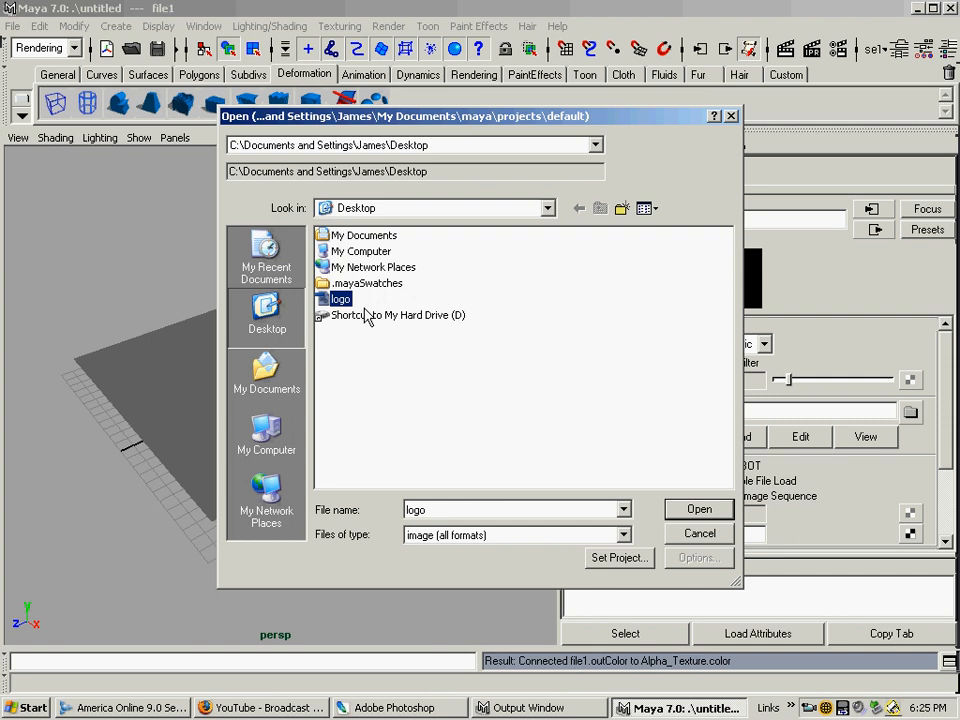
mouse_move(378, 305)
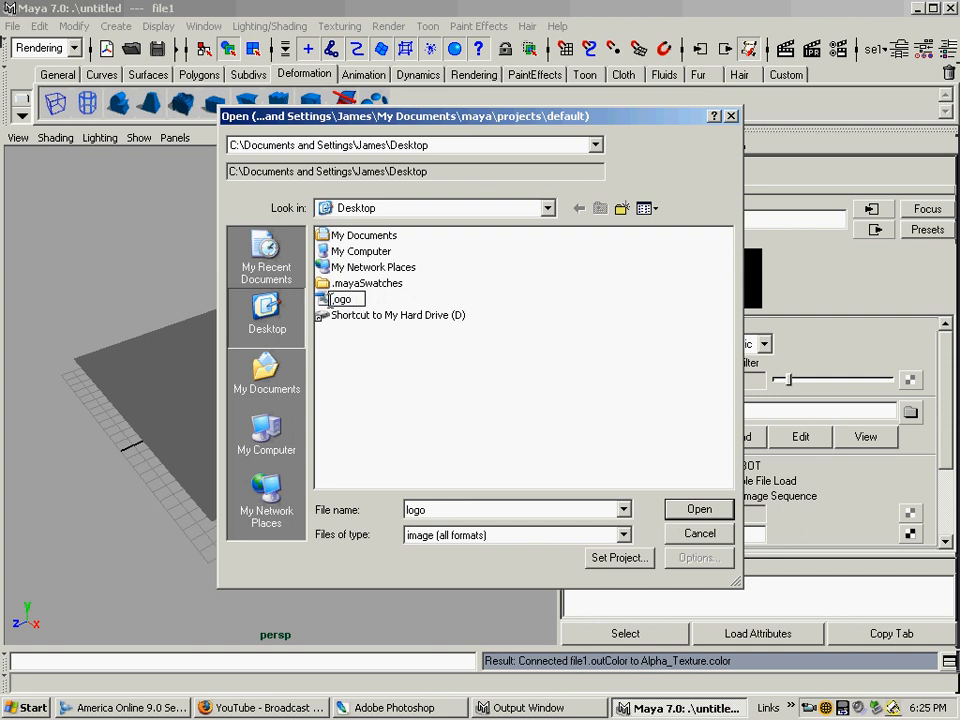
click(699, 509)
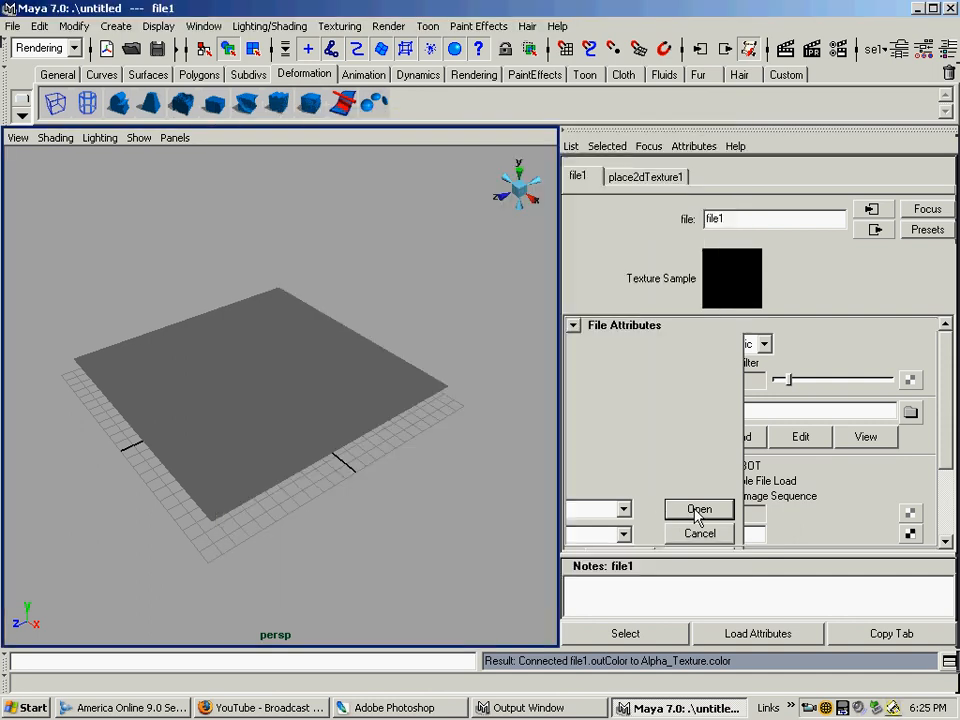
click(698, 509)
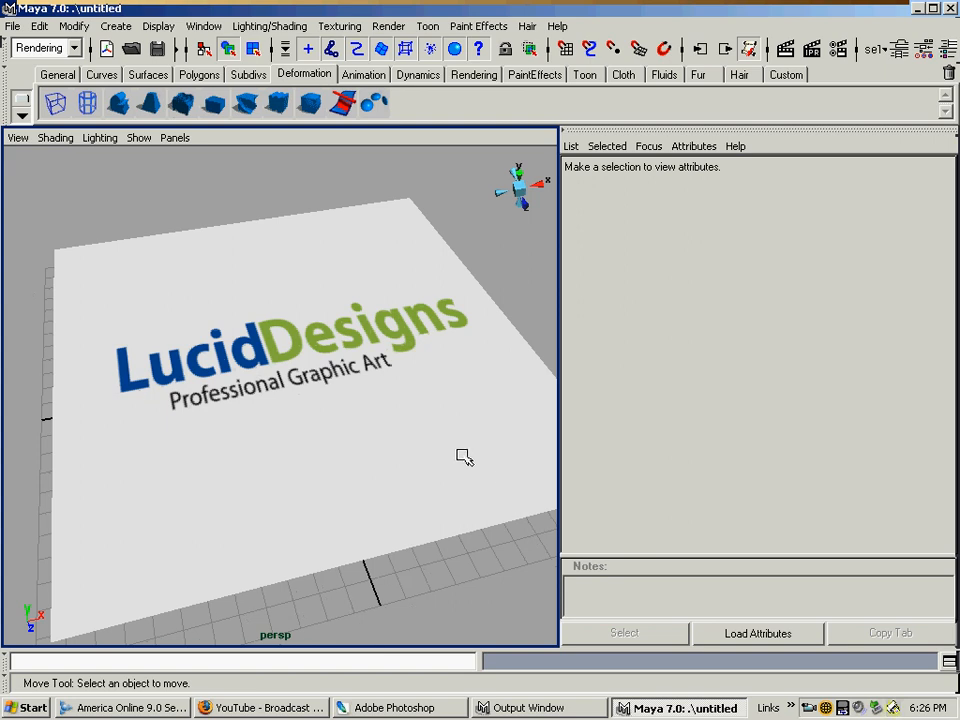
Reselect the logo-textured plane to bring back its Alpha_Texture attributes
click(300, 350)
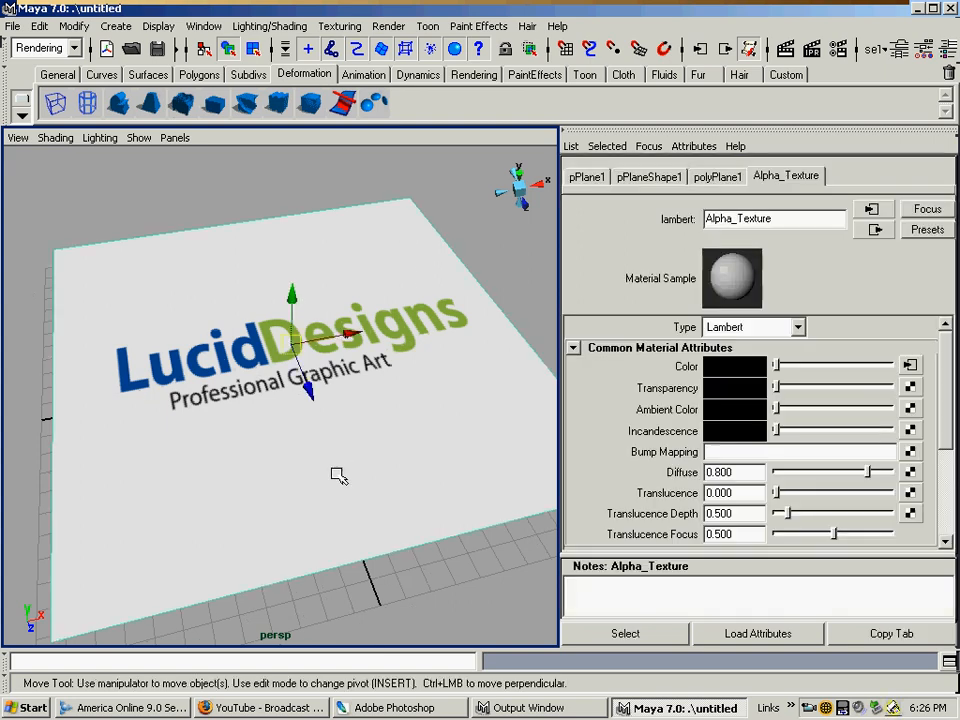
drag(335, 475, 333, 470)
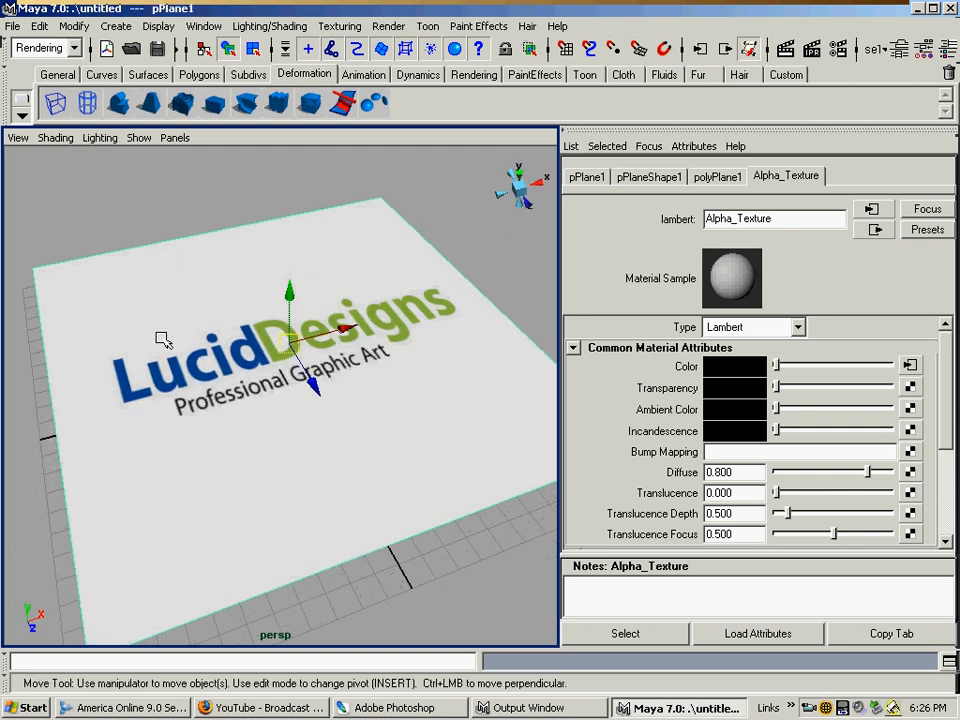
mouse_move(338, 410)
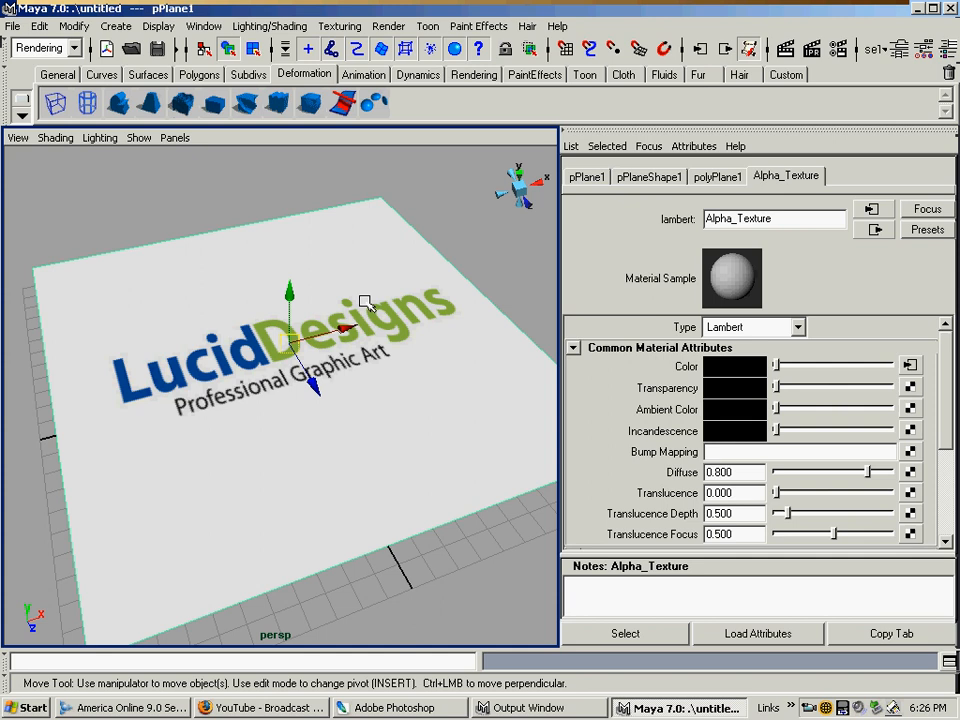
mouse_move(218, 482)
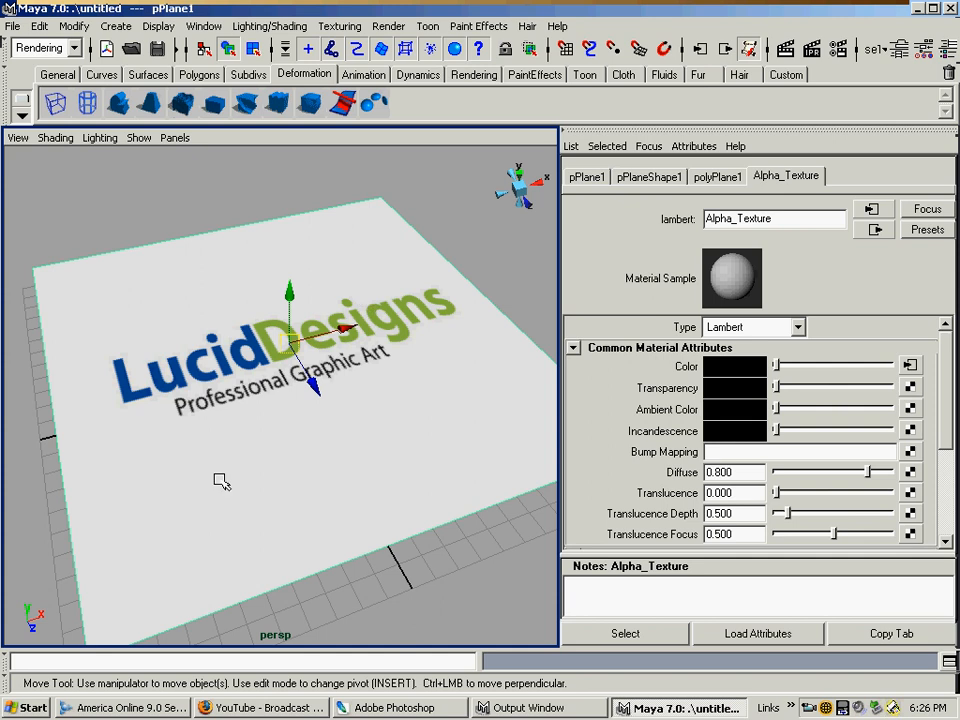
mouse_move(298, 315)
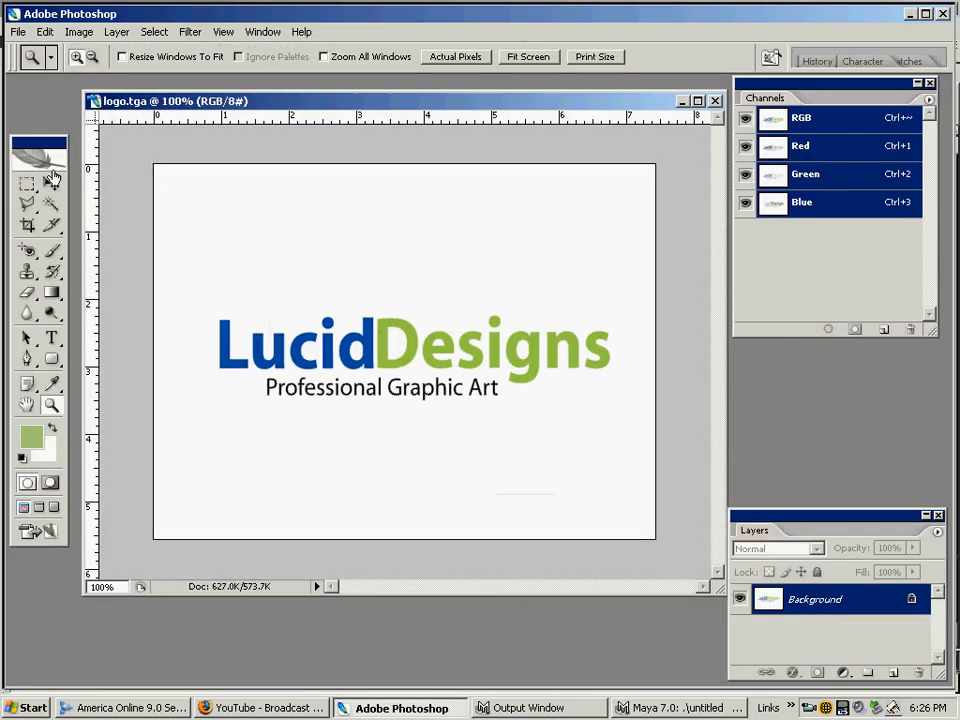
click(27, 147)
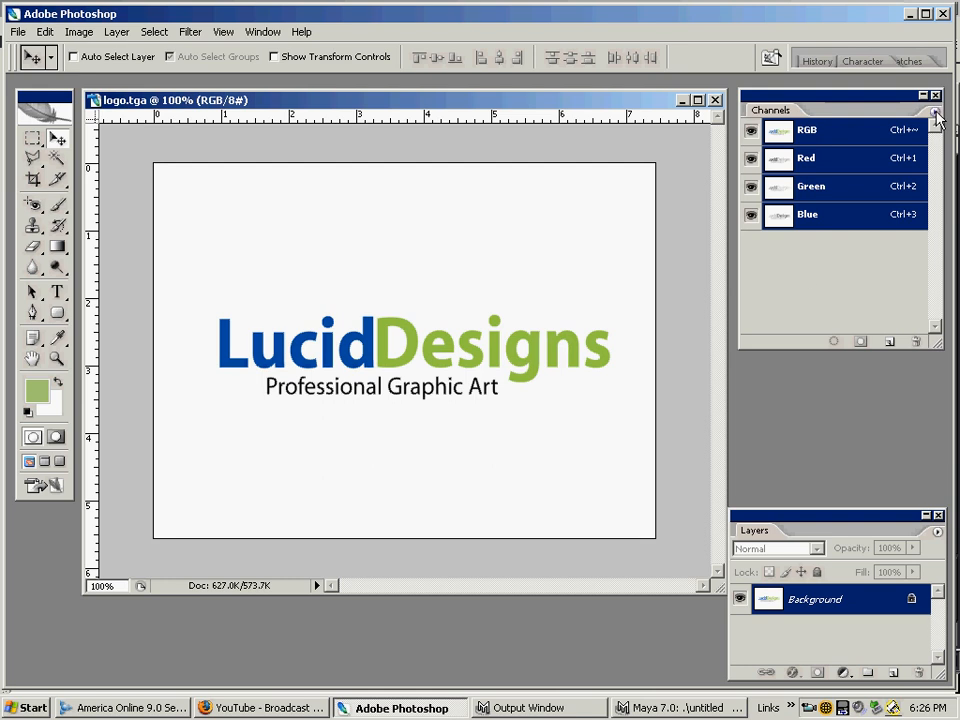
Add a black channel named Alpha 1, then reselect the composite RGB channel
click(942, 114)
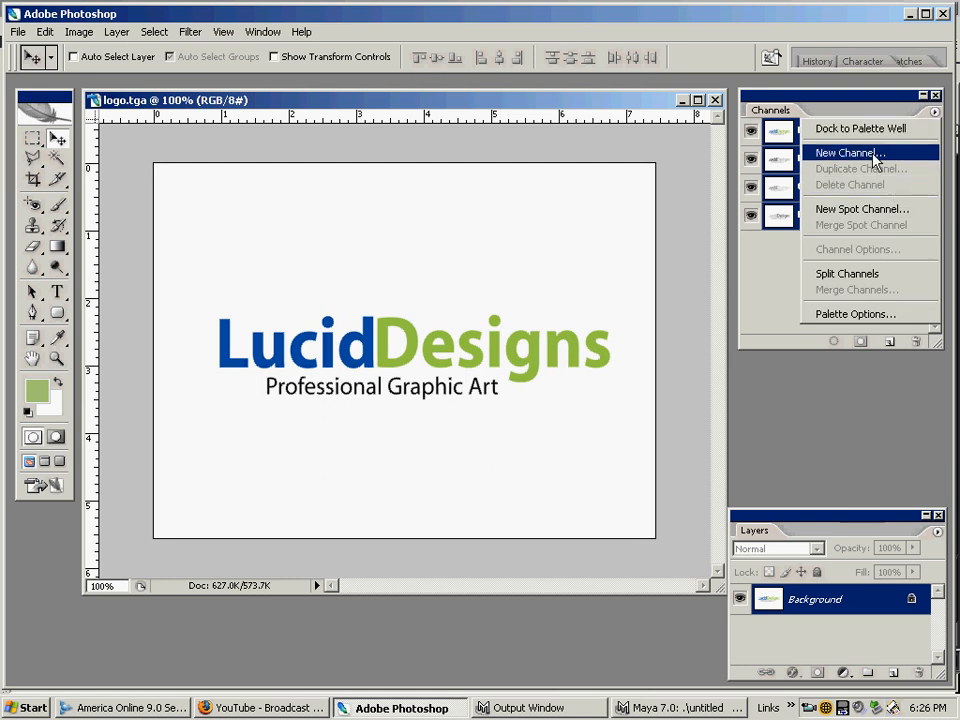
click(846, 152)
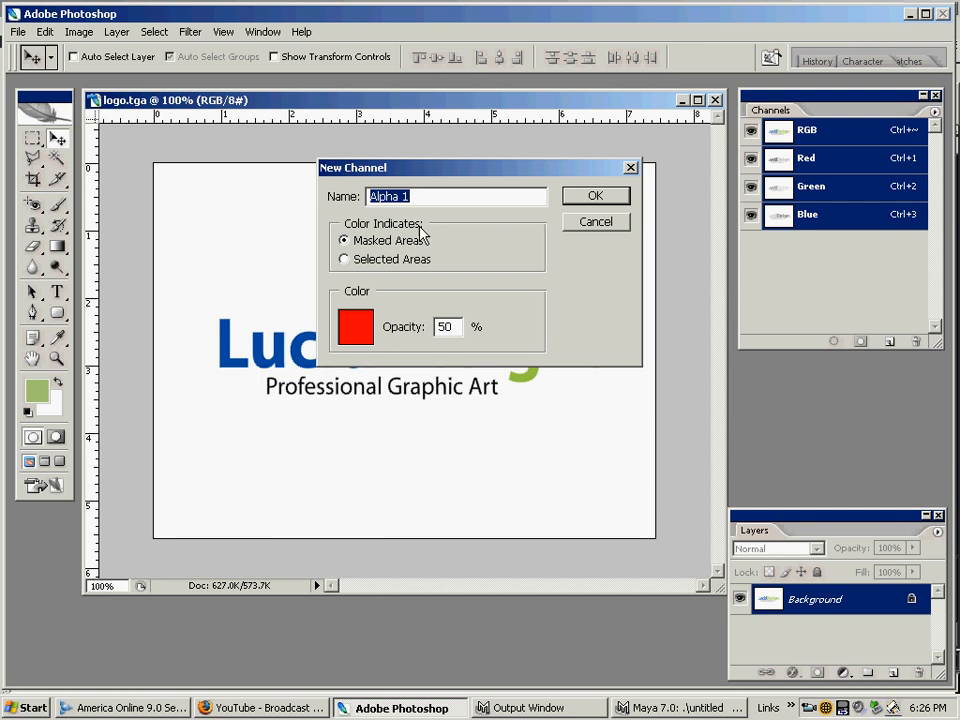
click(596, 195)
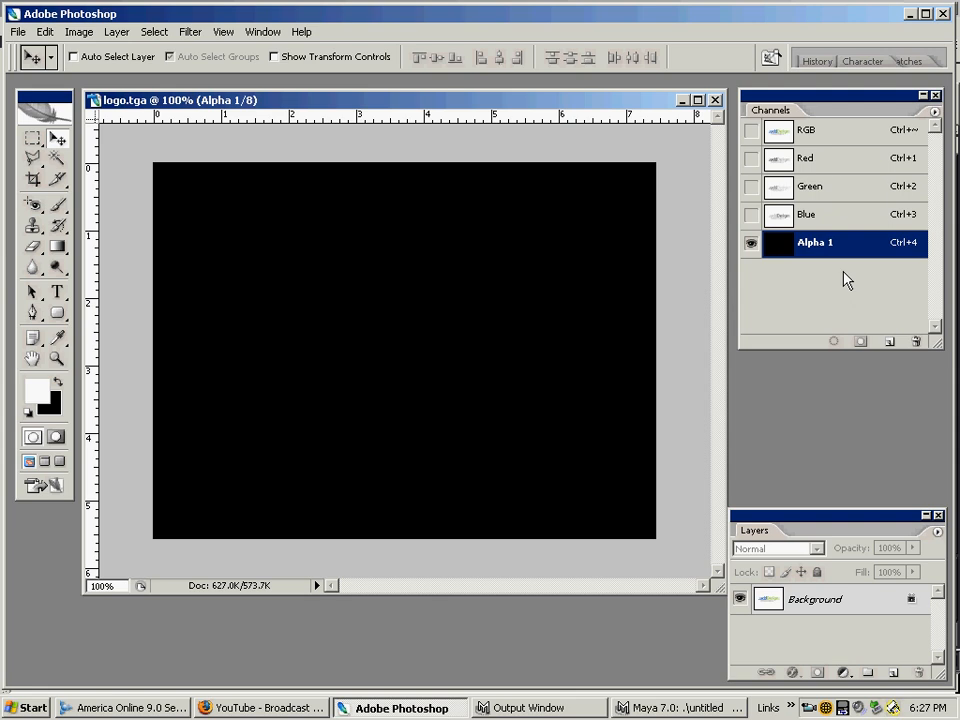
mouse_move(830, 280)
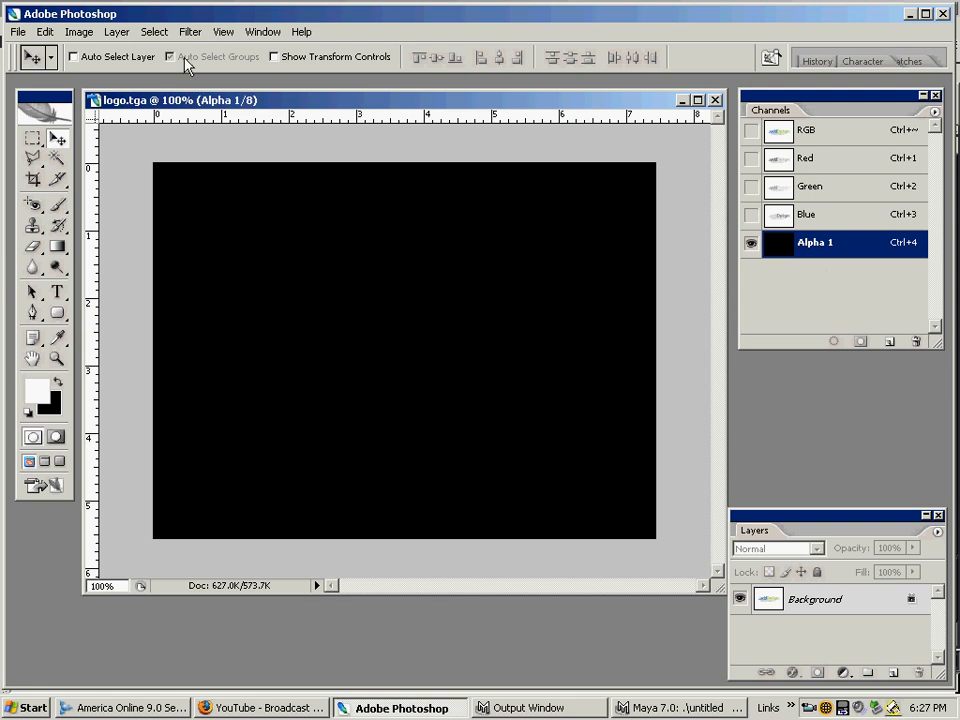
click(813, 133)
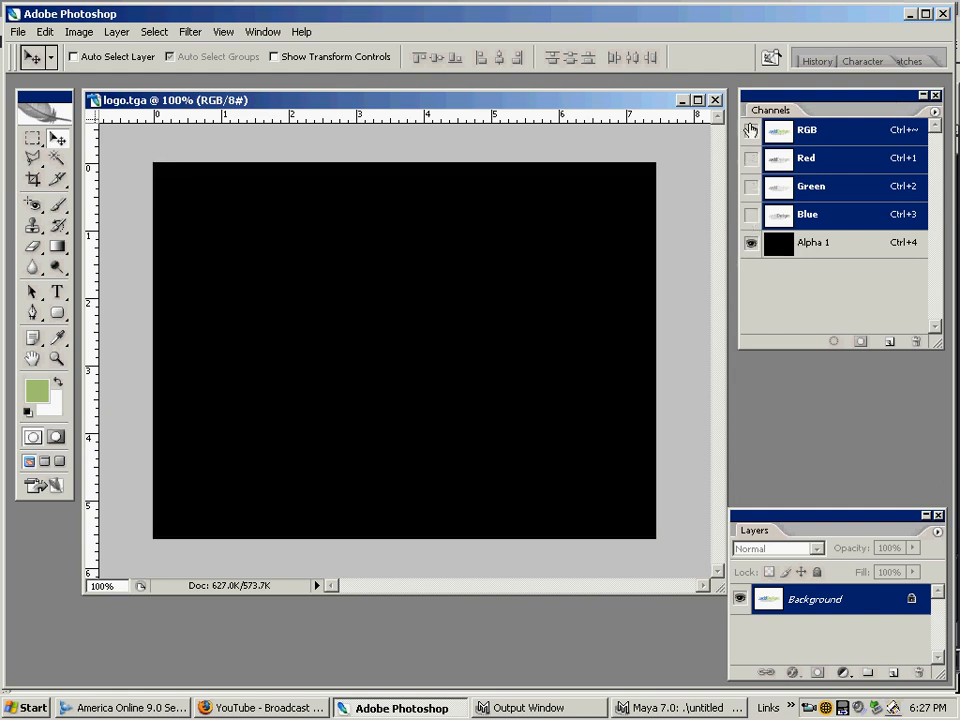
Replace logo.tga with a 32 bits/pixel Targa that includes alpha channels
click(752, 131)
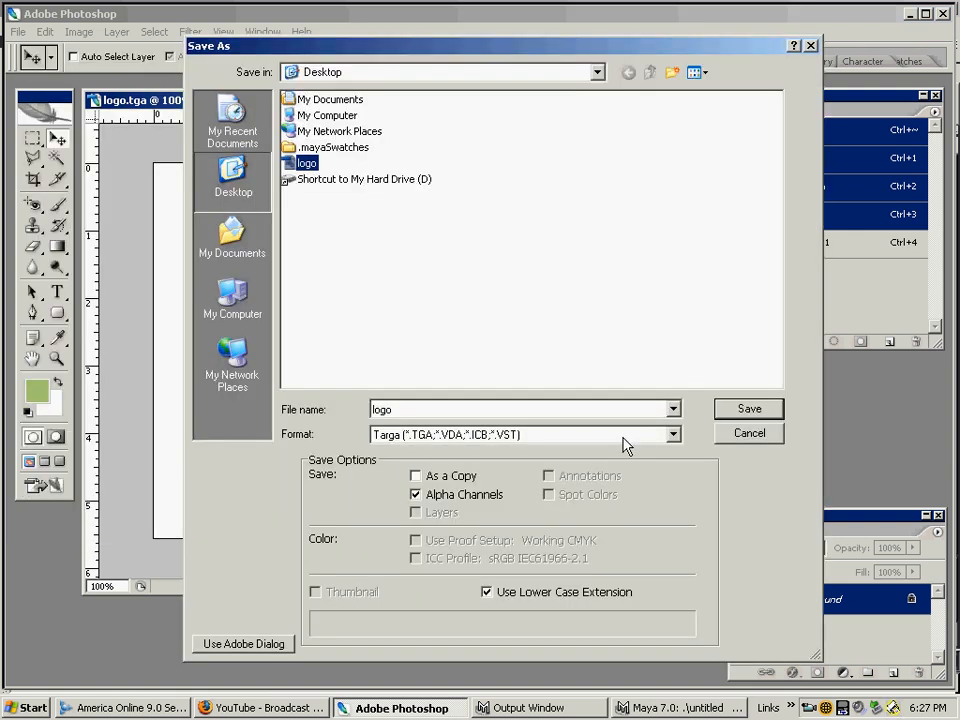
click(670, 434)
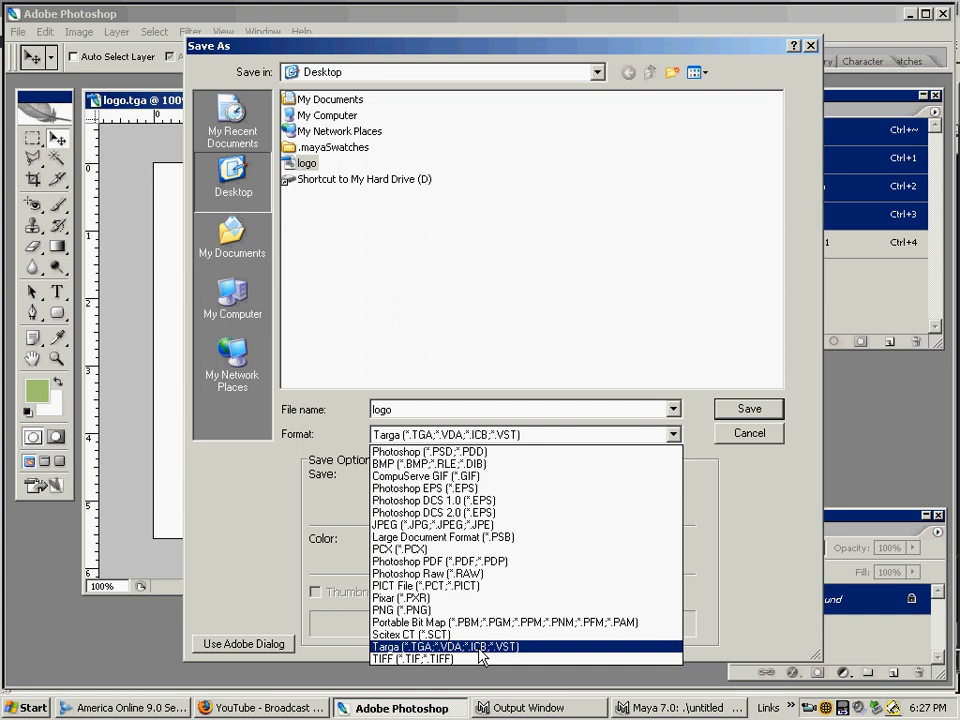
click(455, 645)
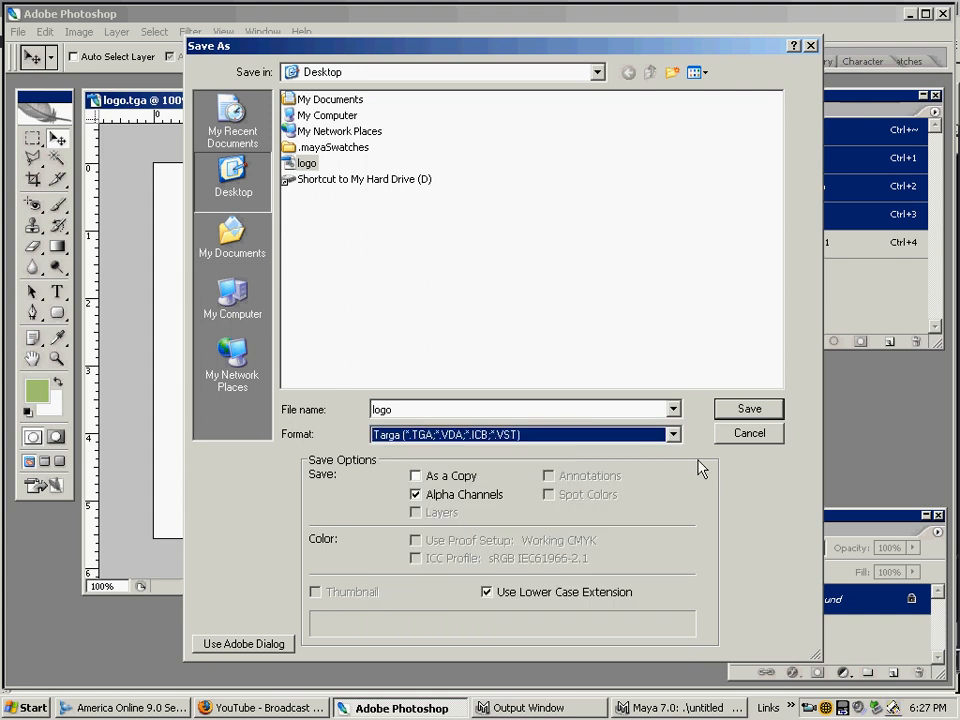
click(748, 409)
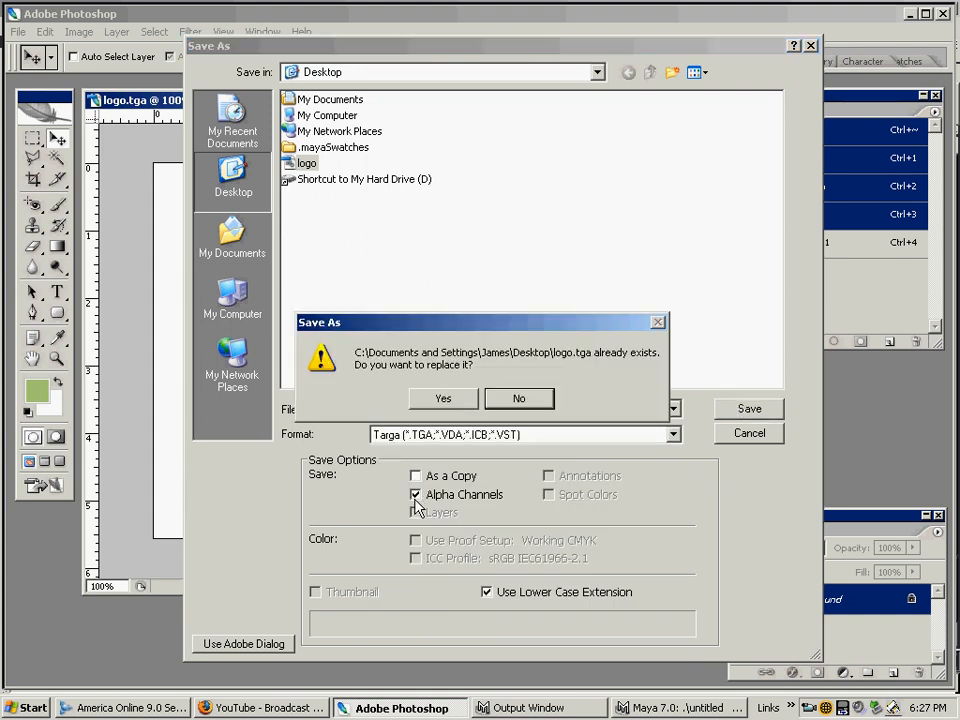
click(414, 495)
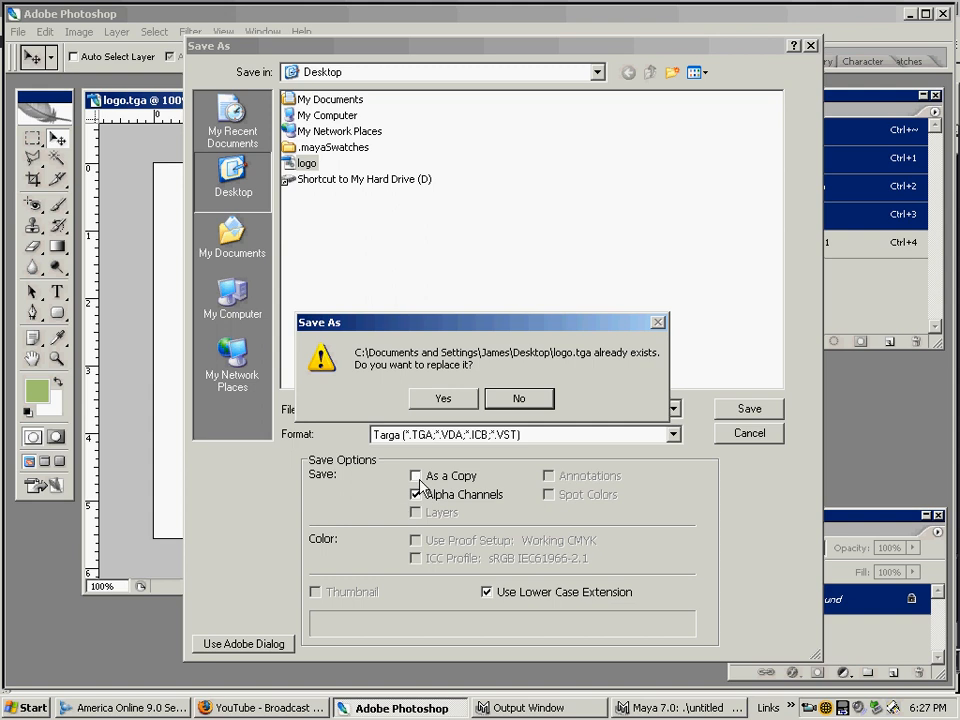
mouse_move(404, 480)
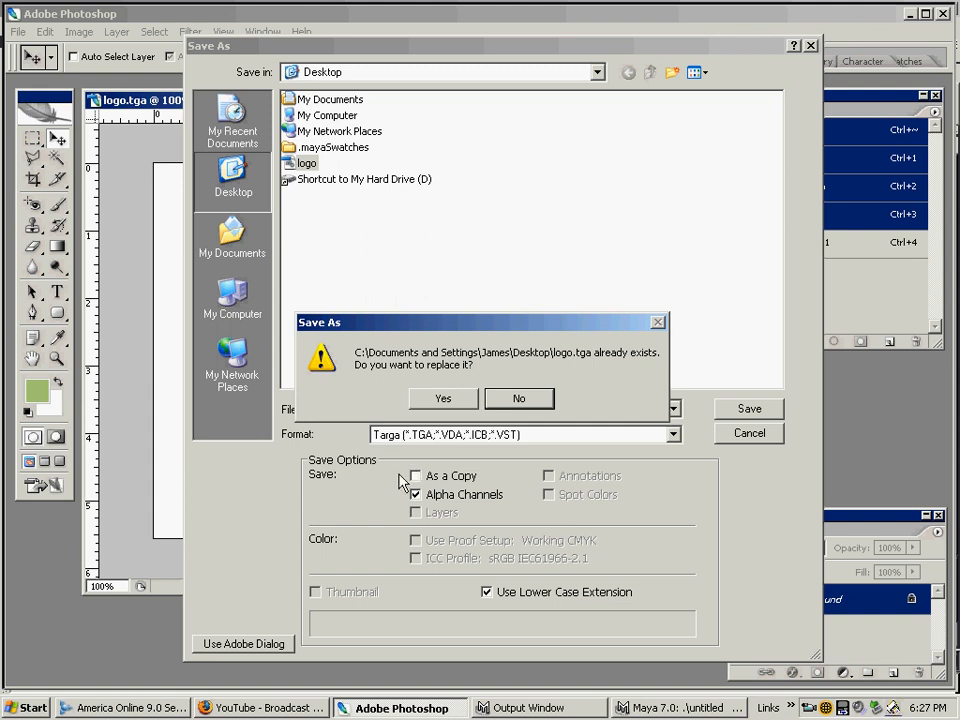
click(442, 398)
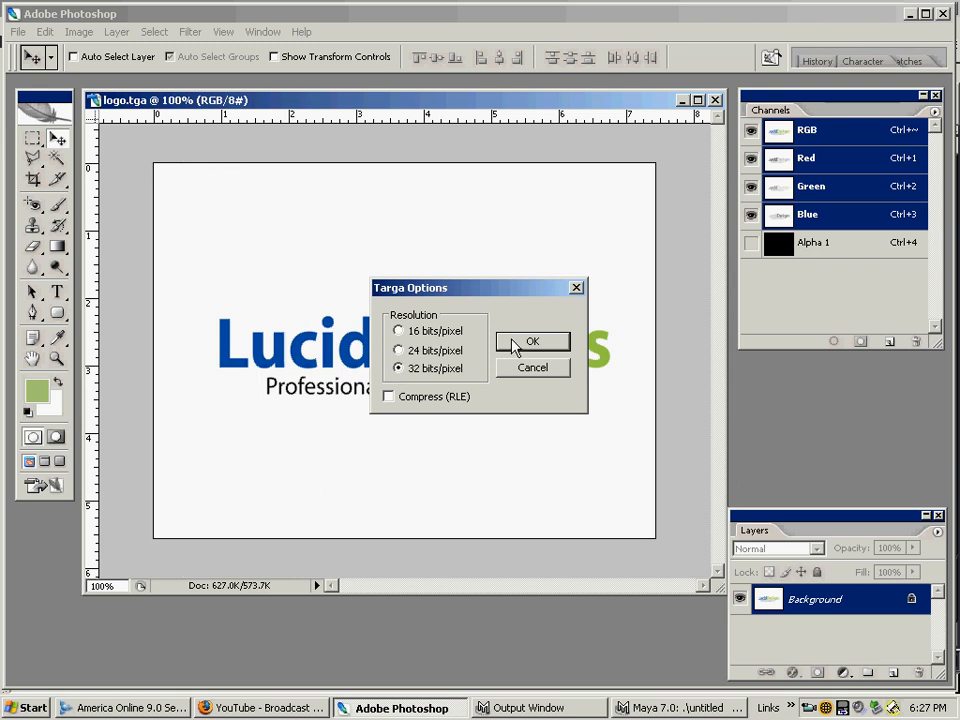
click(532, 341)
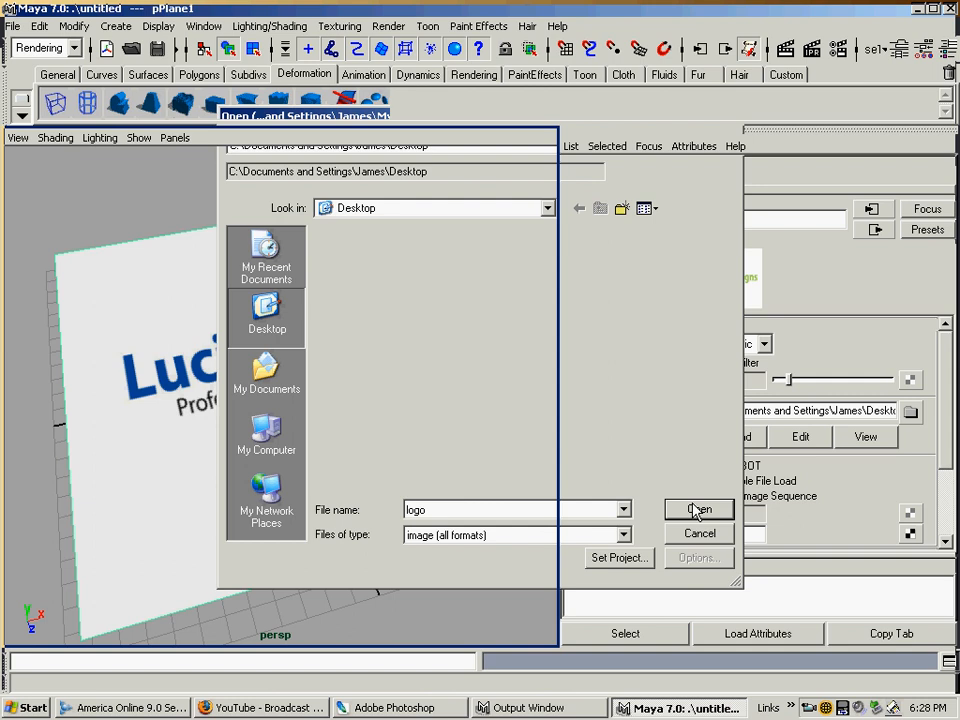
Load the re-saved logo.tga into the Transparency file texture and return to Photoshop
click(697, 509)
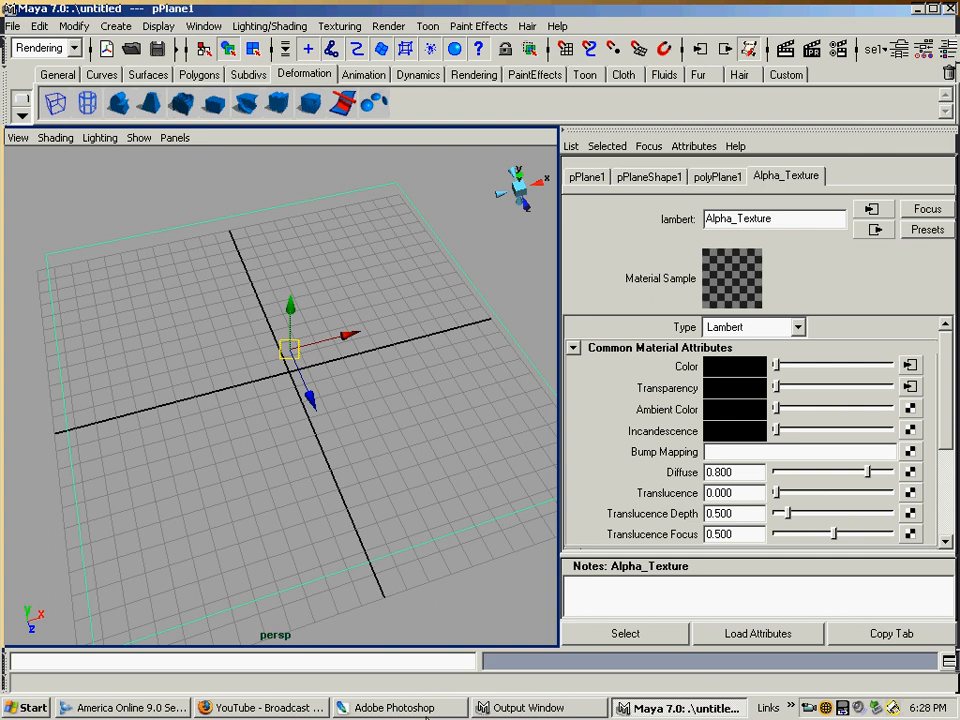
click(403, 707)
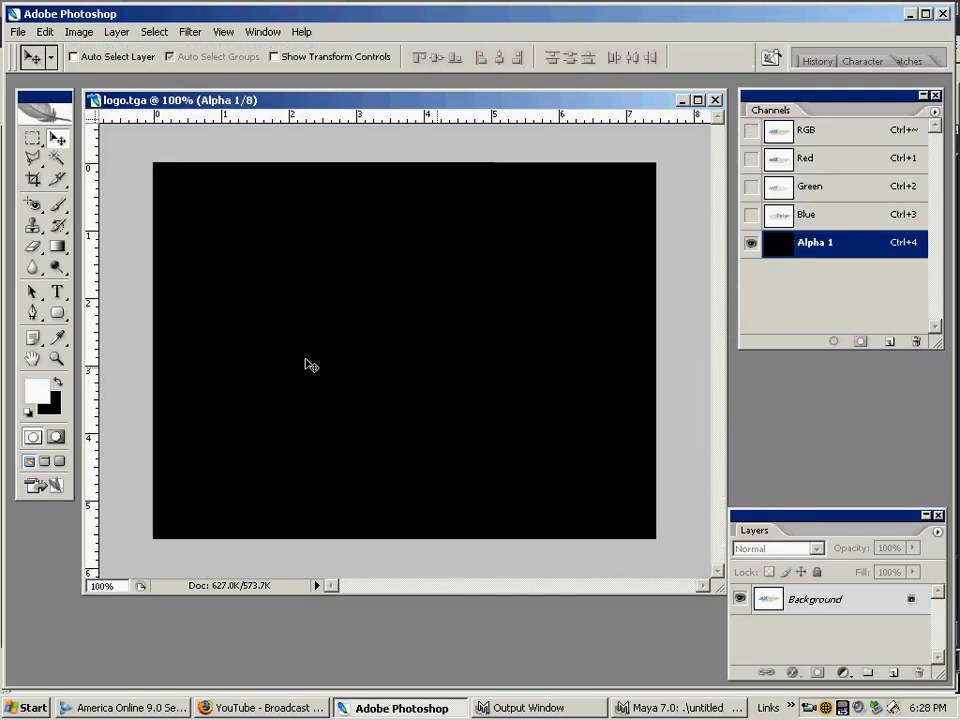
Magic-wand the background, invert to select the logo, and fill it white in Alpha 1
click(751, 245)
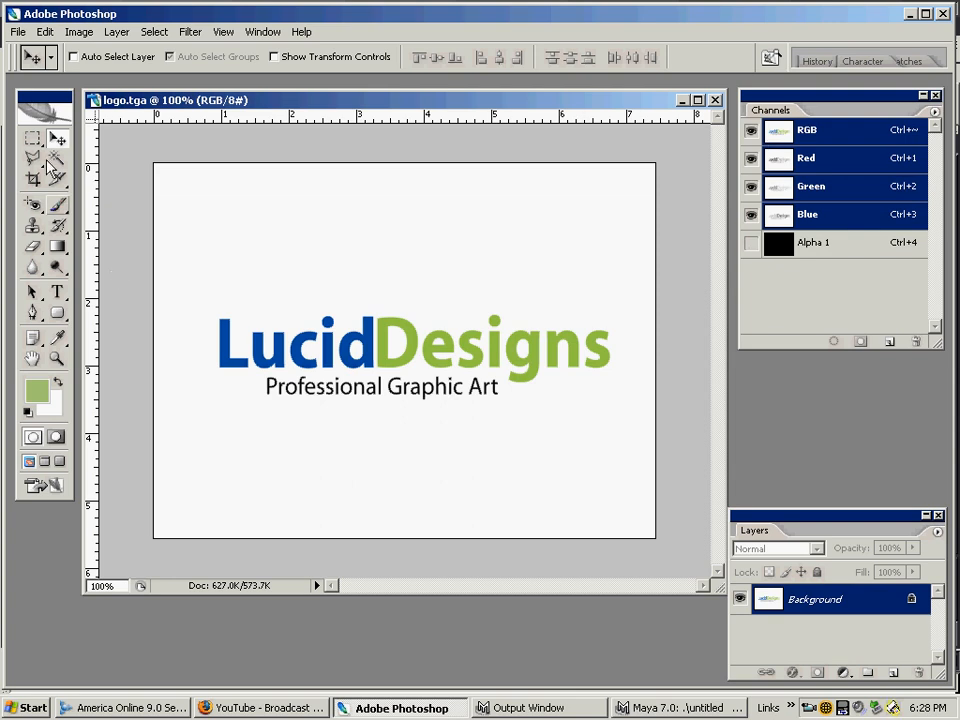
click(33, 158)
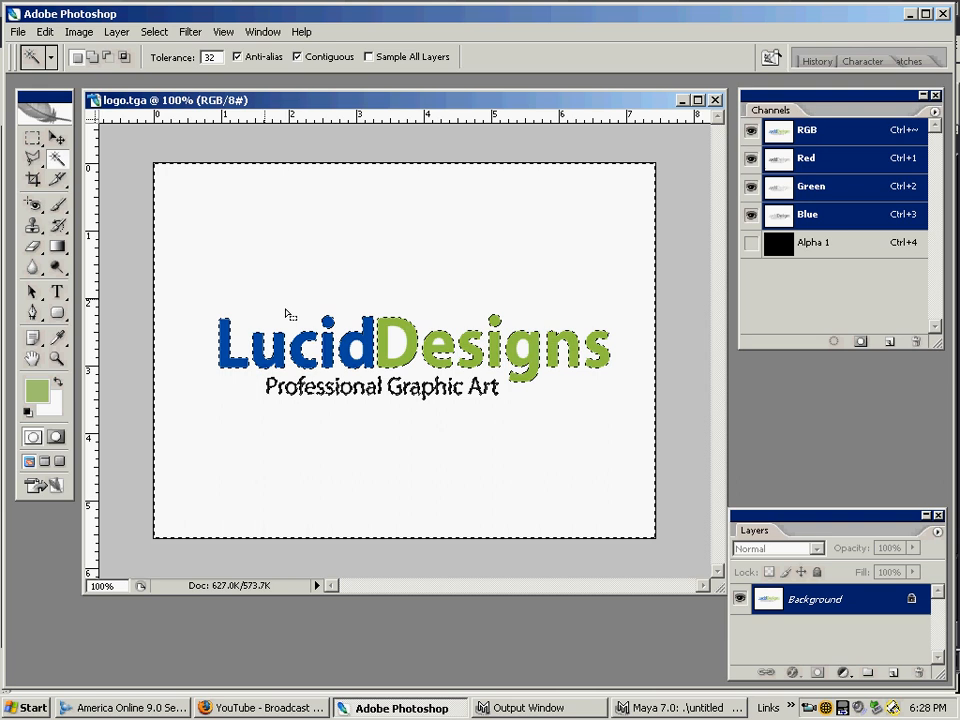
mouse_move(151, 112)
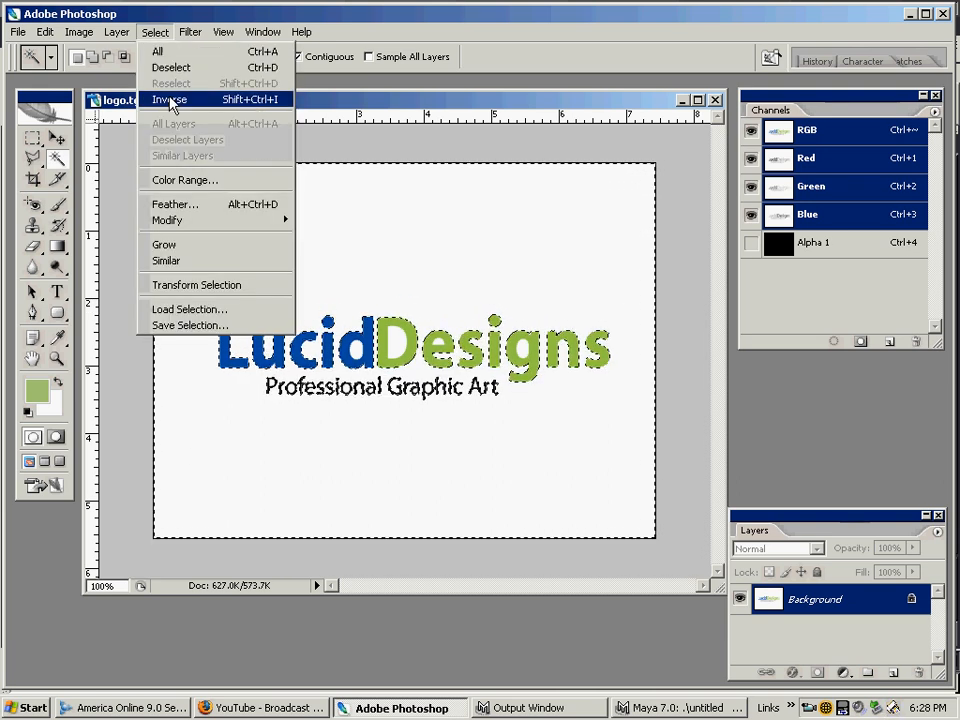
click(174, 100)
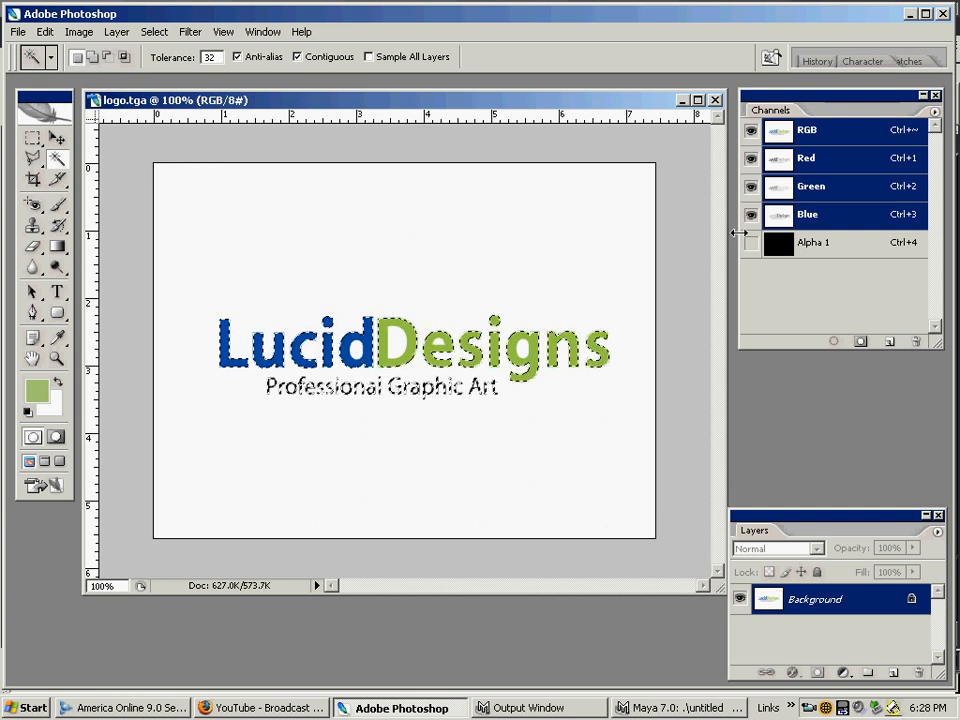
click(813, 243)
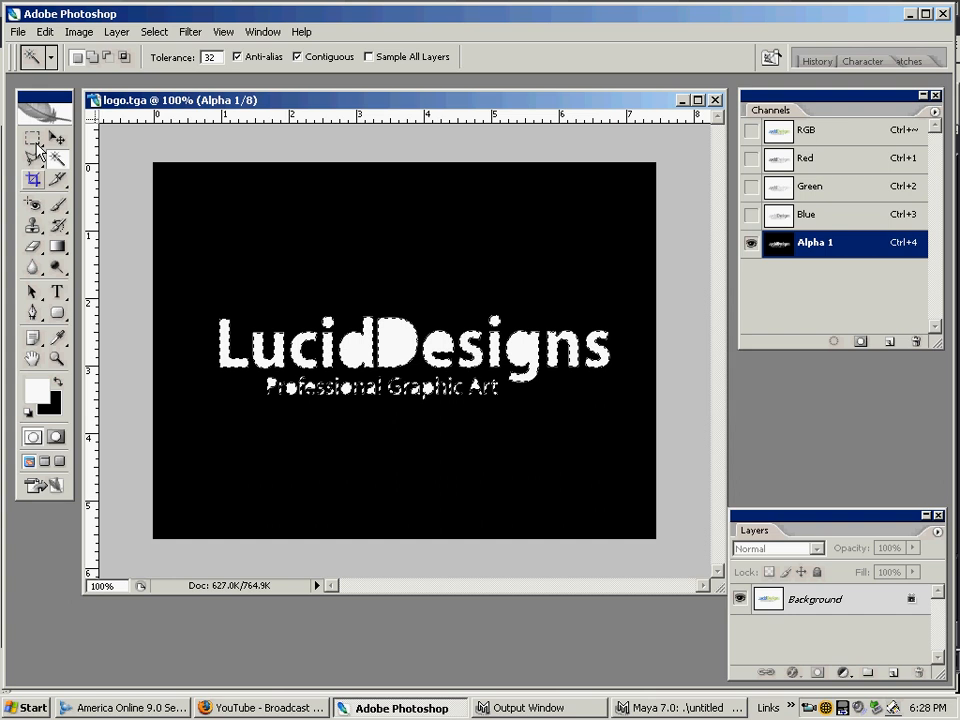
click(28, 146)
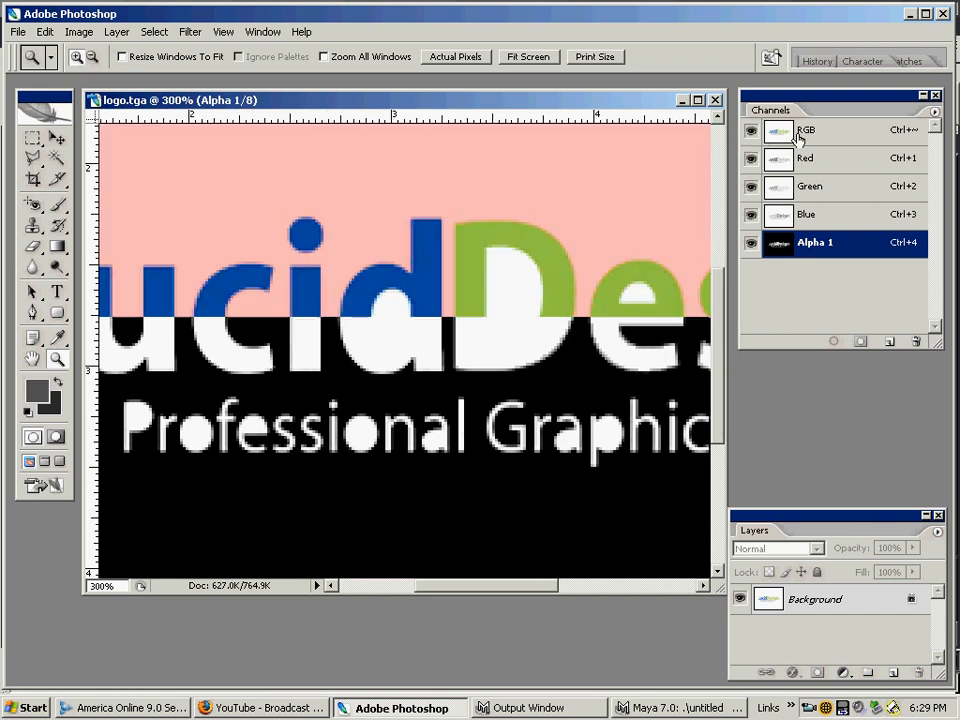
Select the background inside the letters, fill it black in Alpha 1, and view the mask alone
click(816, 131)
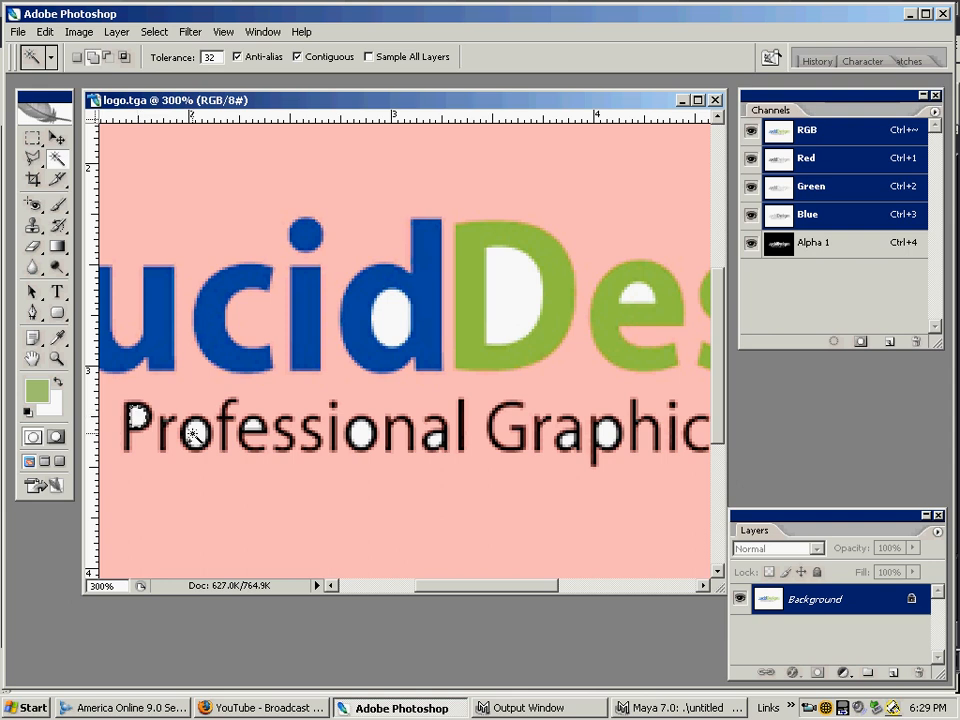
click(623, 291)
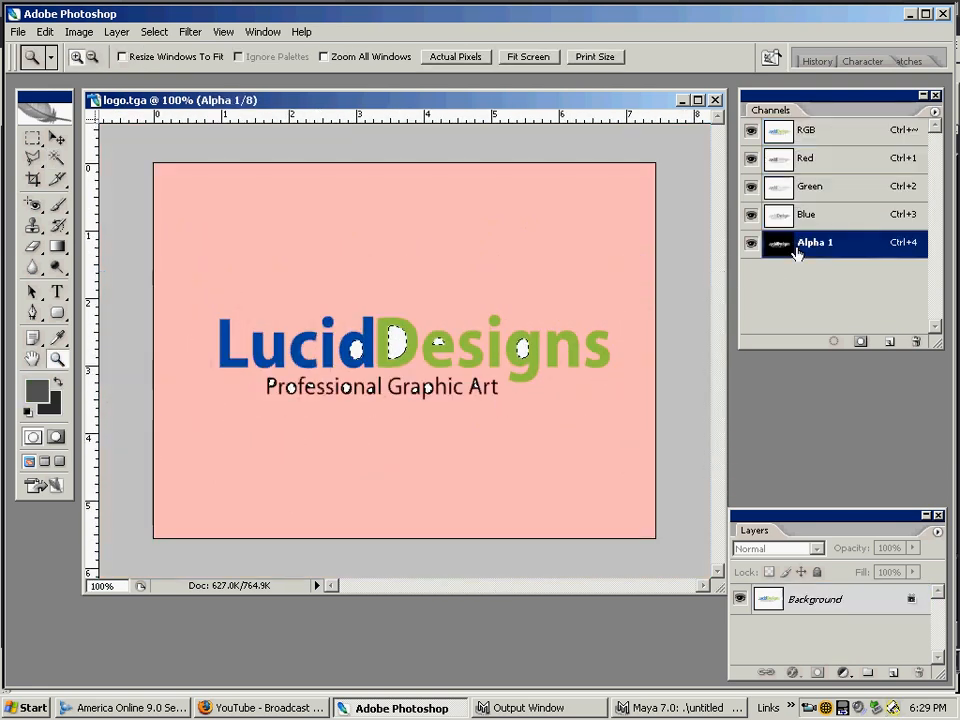
click(751, 131)
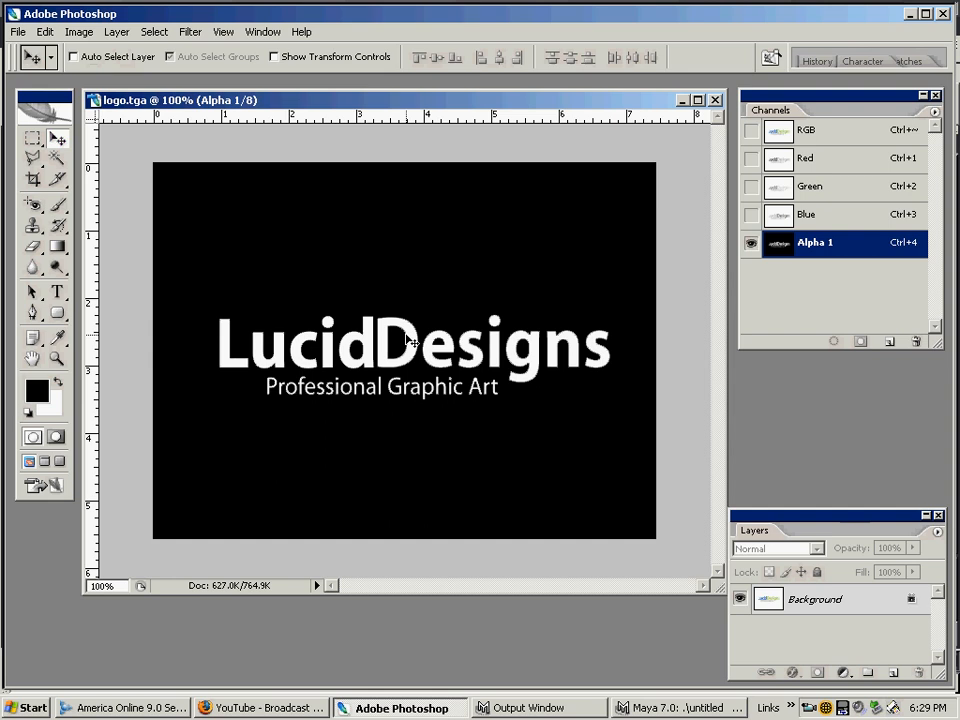
mouse_move(553, 375)
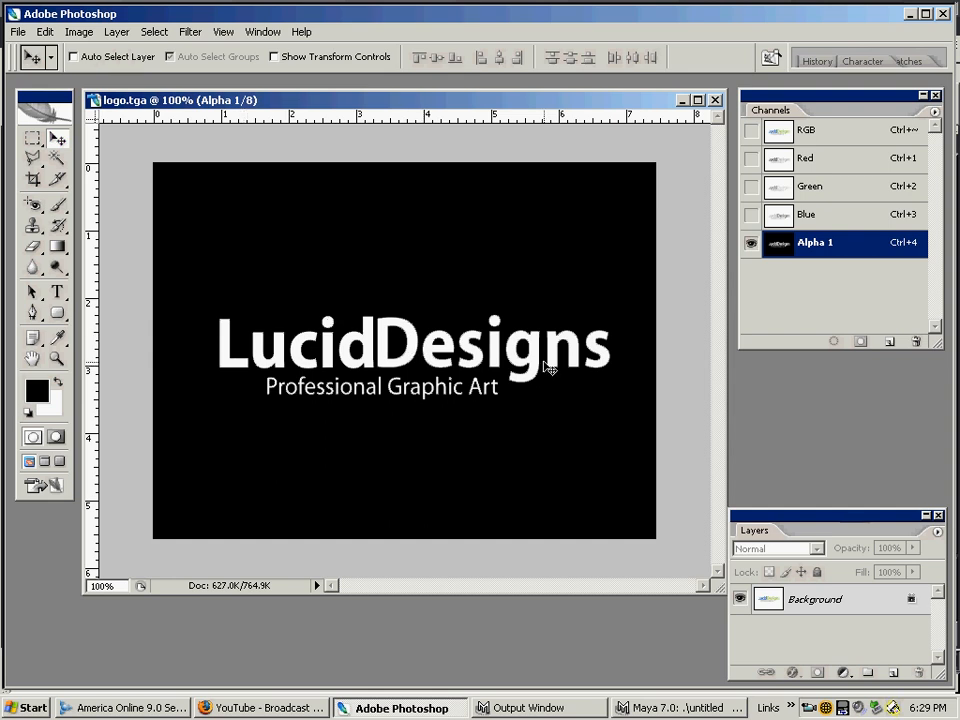
mouse_move(808, 237)
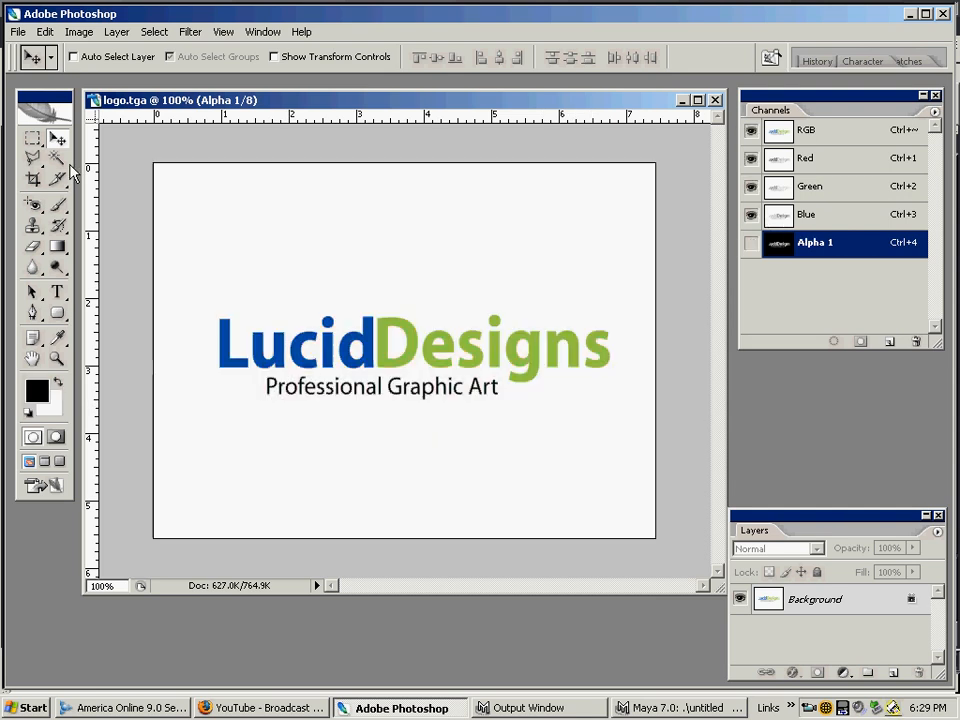
Overwrite logo.tga as a 32 bits/pixel Targa with alpha channel, accepting the replace and warning prompts
click(17, 31)
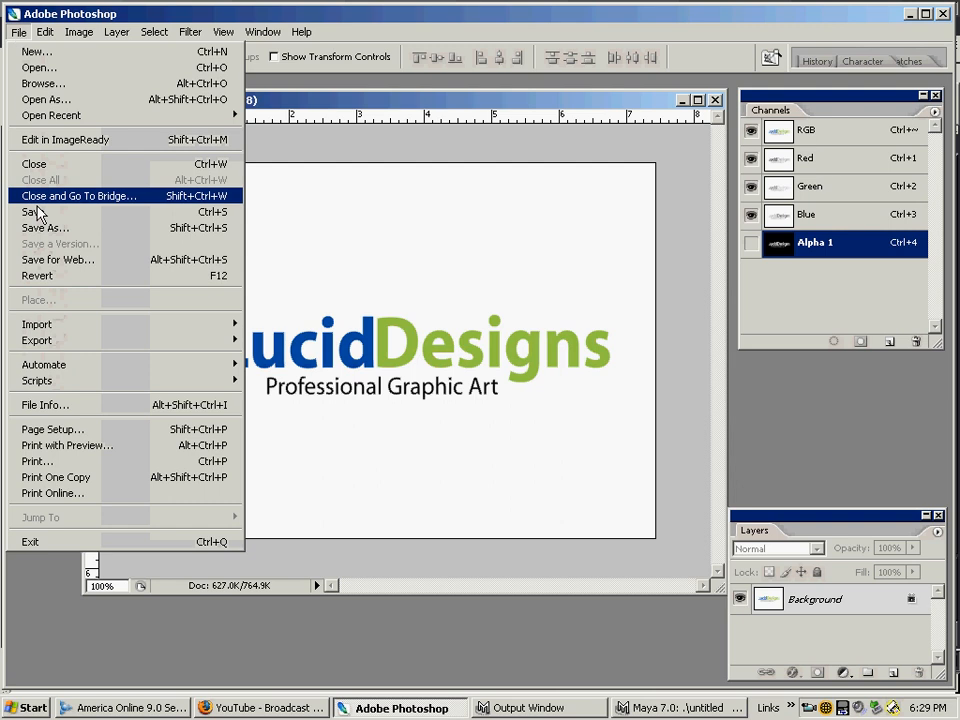
click(40, 228)
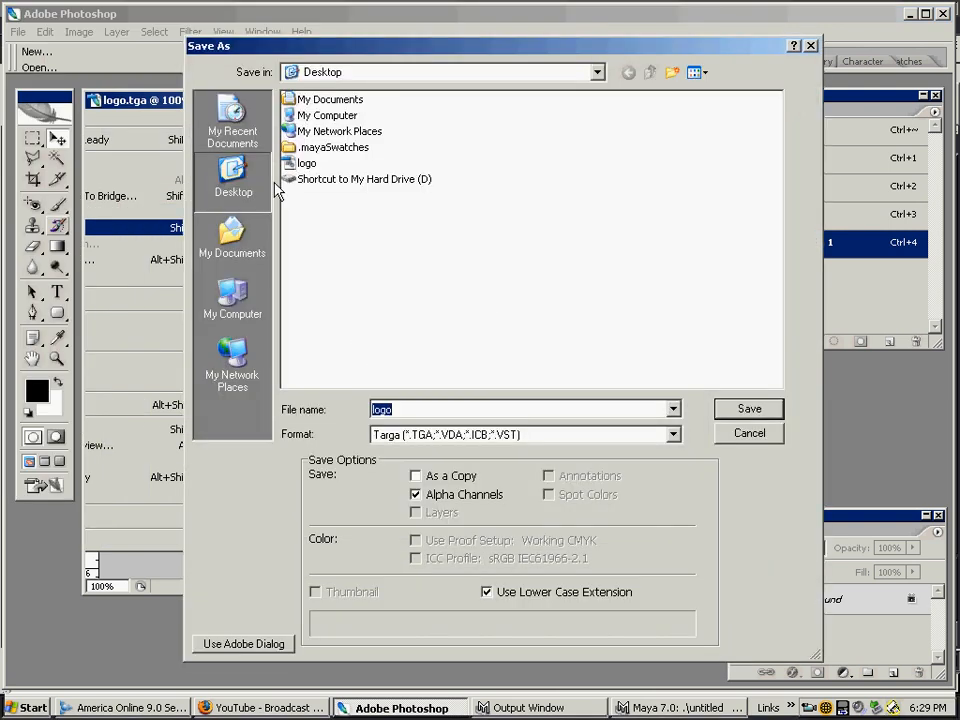
click(748, 409)
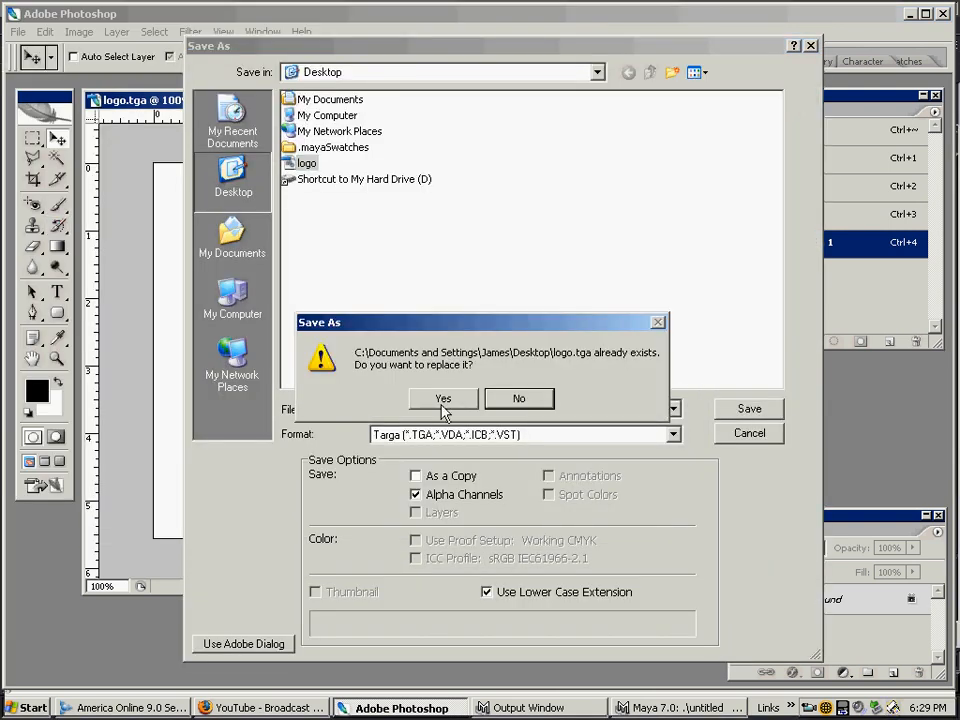
click(441, 398)
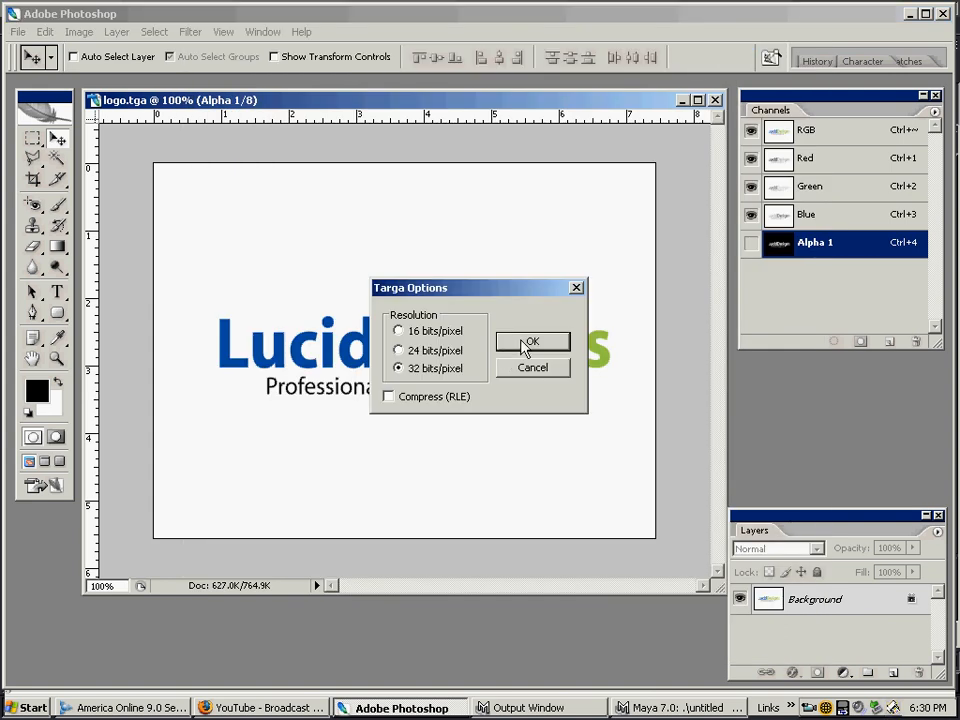
click(532, 341)
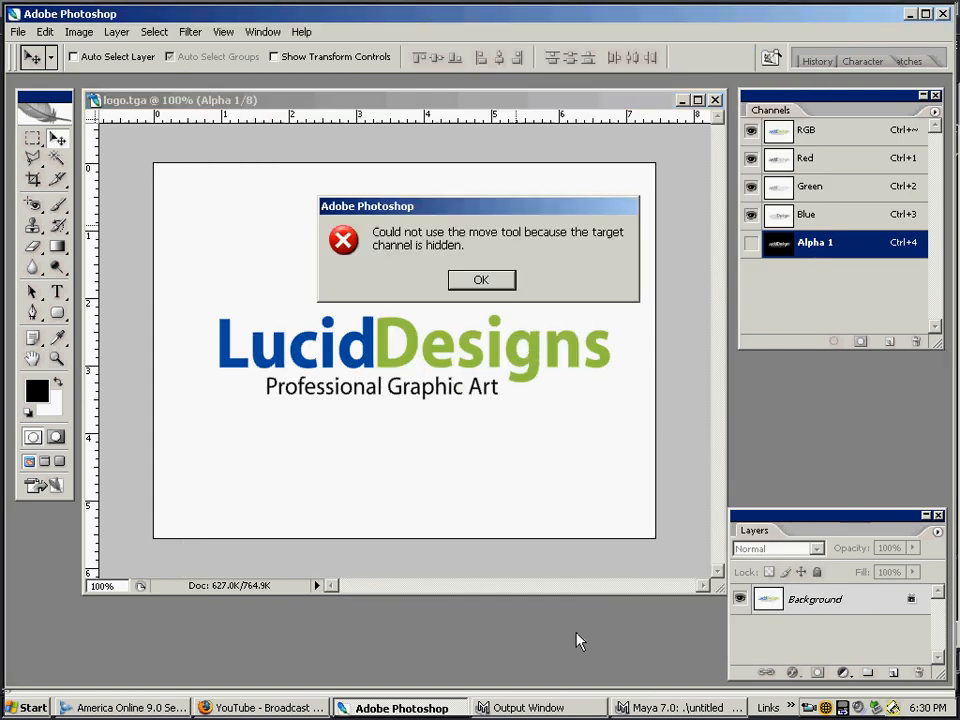
click(481, 279)
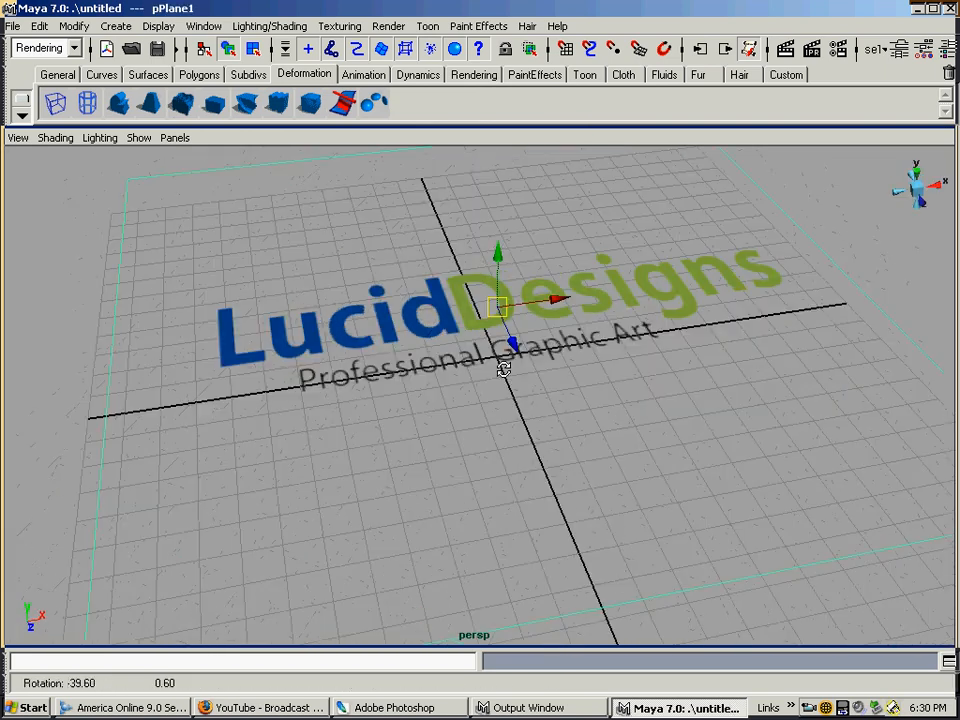
drag(505, 365, 465, 338)
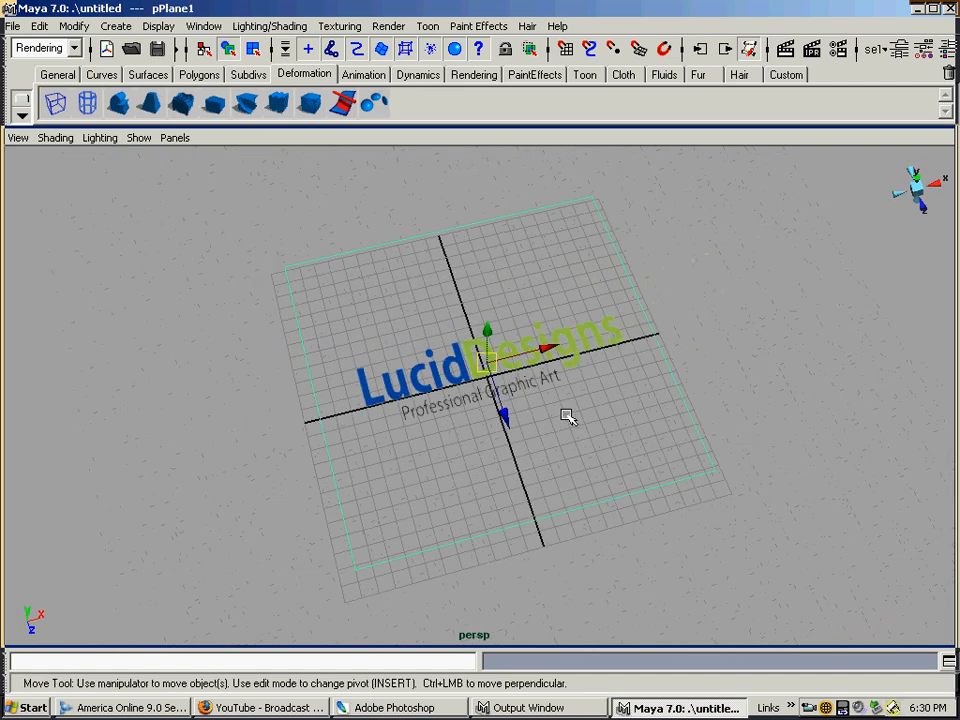
drag(568, 418, 575, 415)
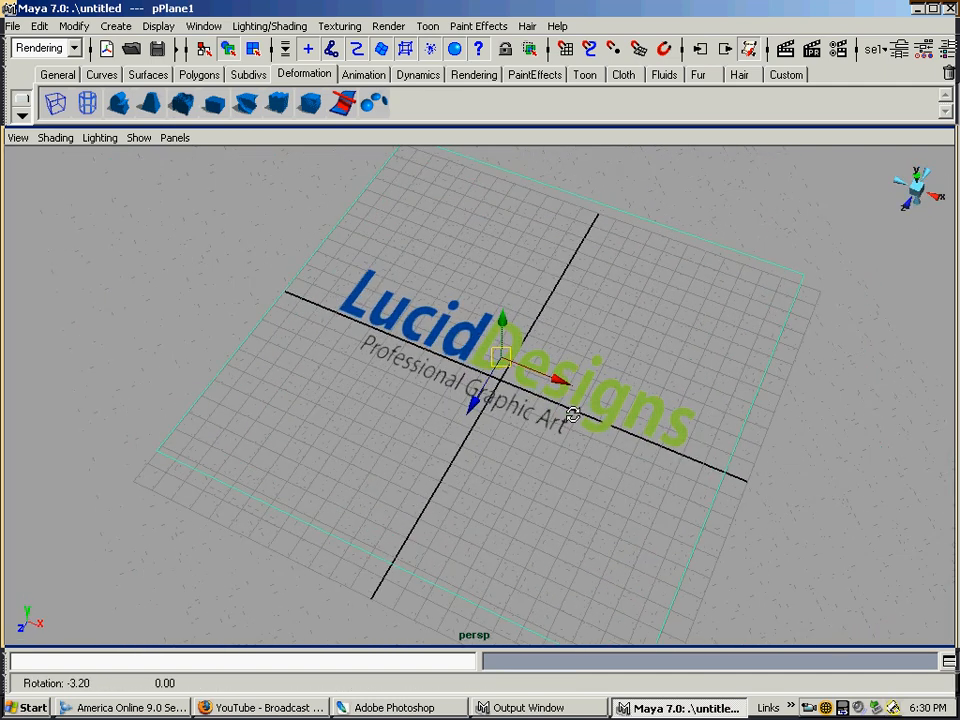
drag(573, 415, 510, 461)
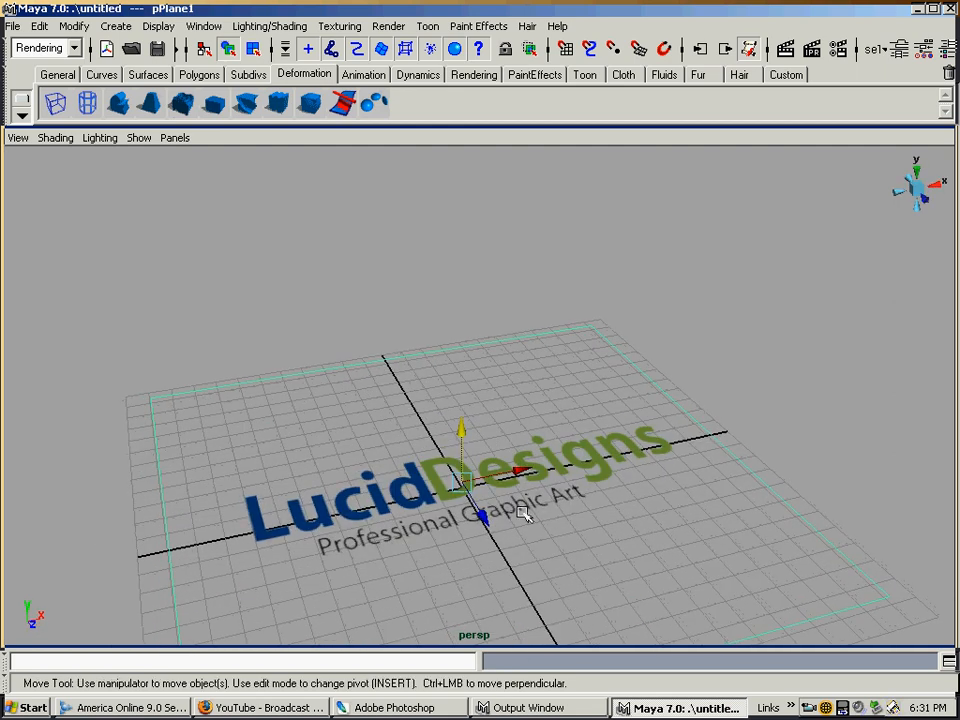
mouse_move(428, 550)
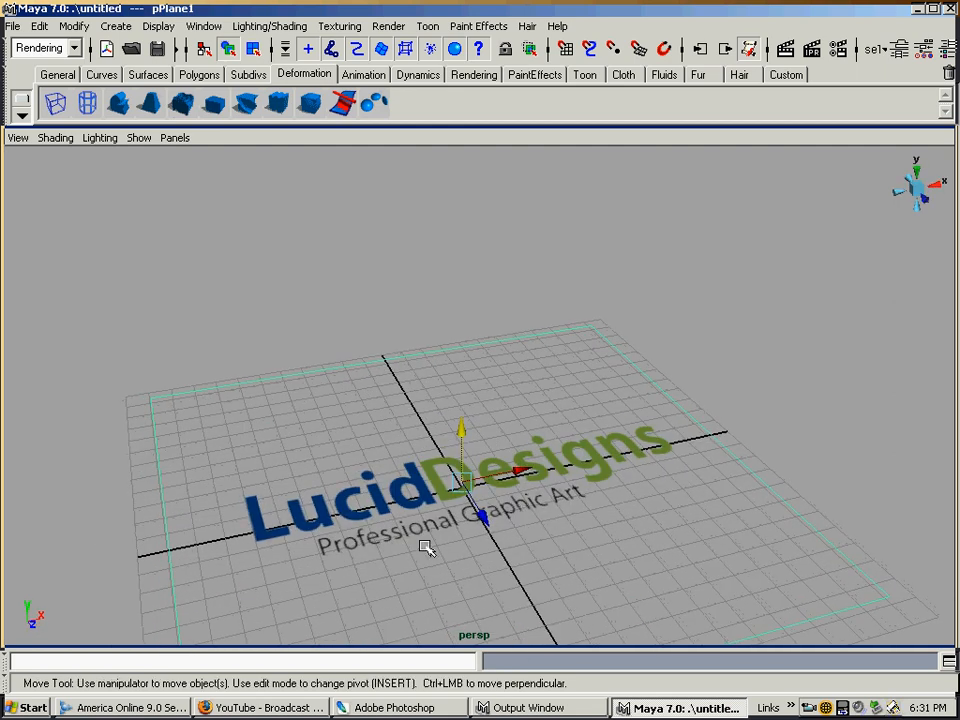
mouse_move(332, 517)
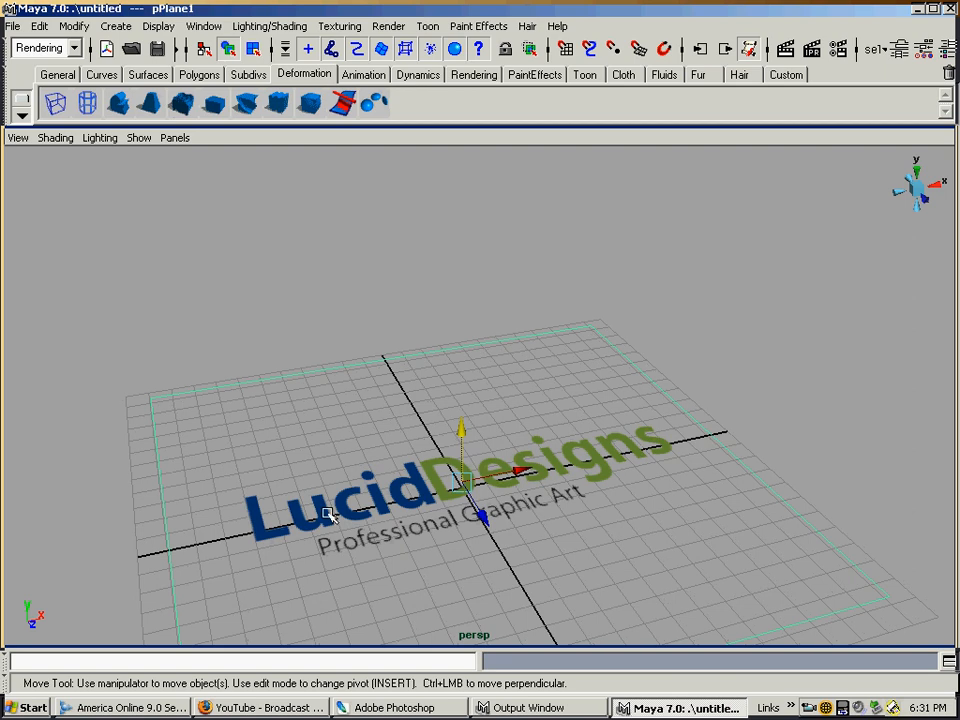
mouse_move(635, 472)
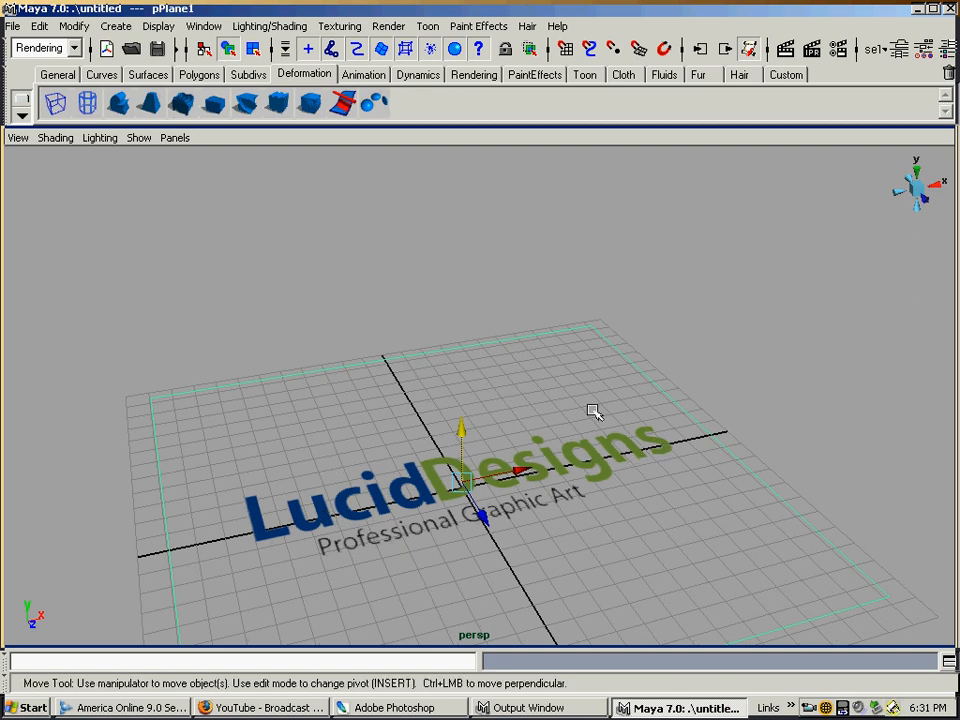
mouse_move(564, 454)
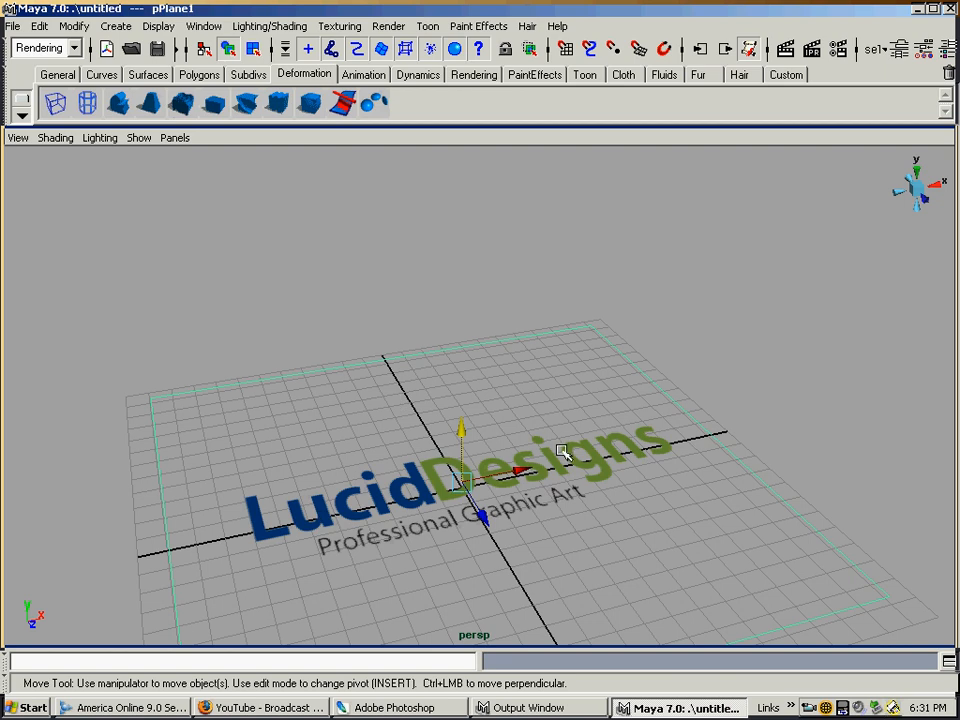
mouse_move(561, 459)
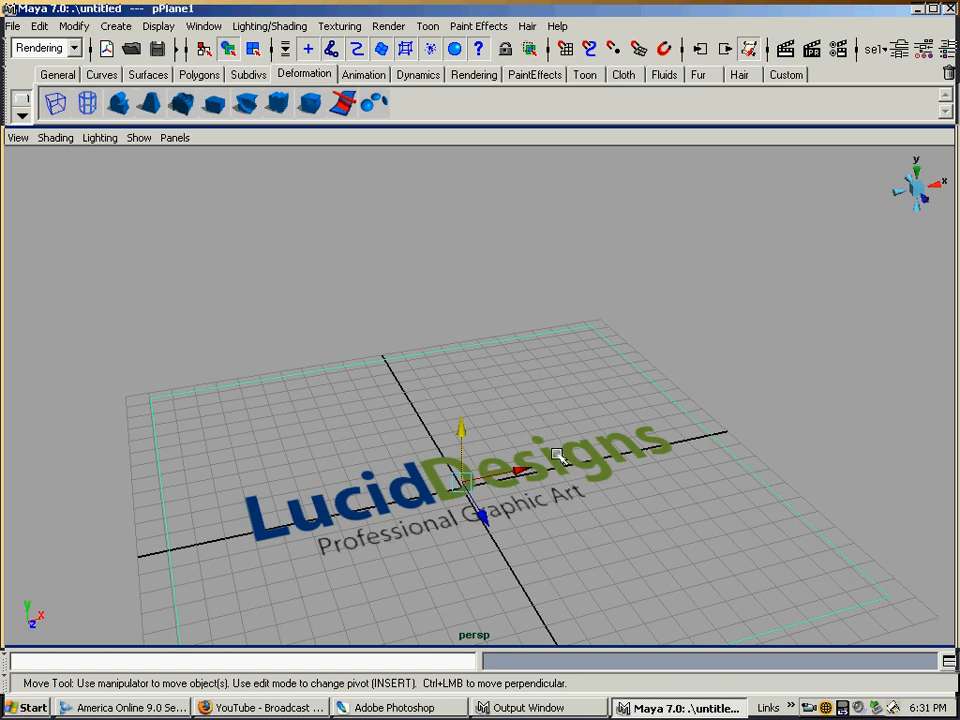